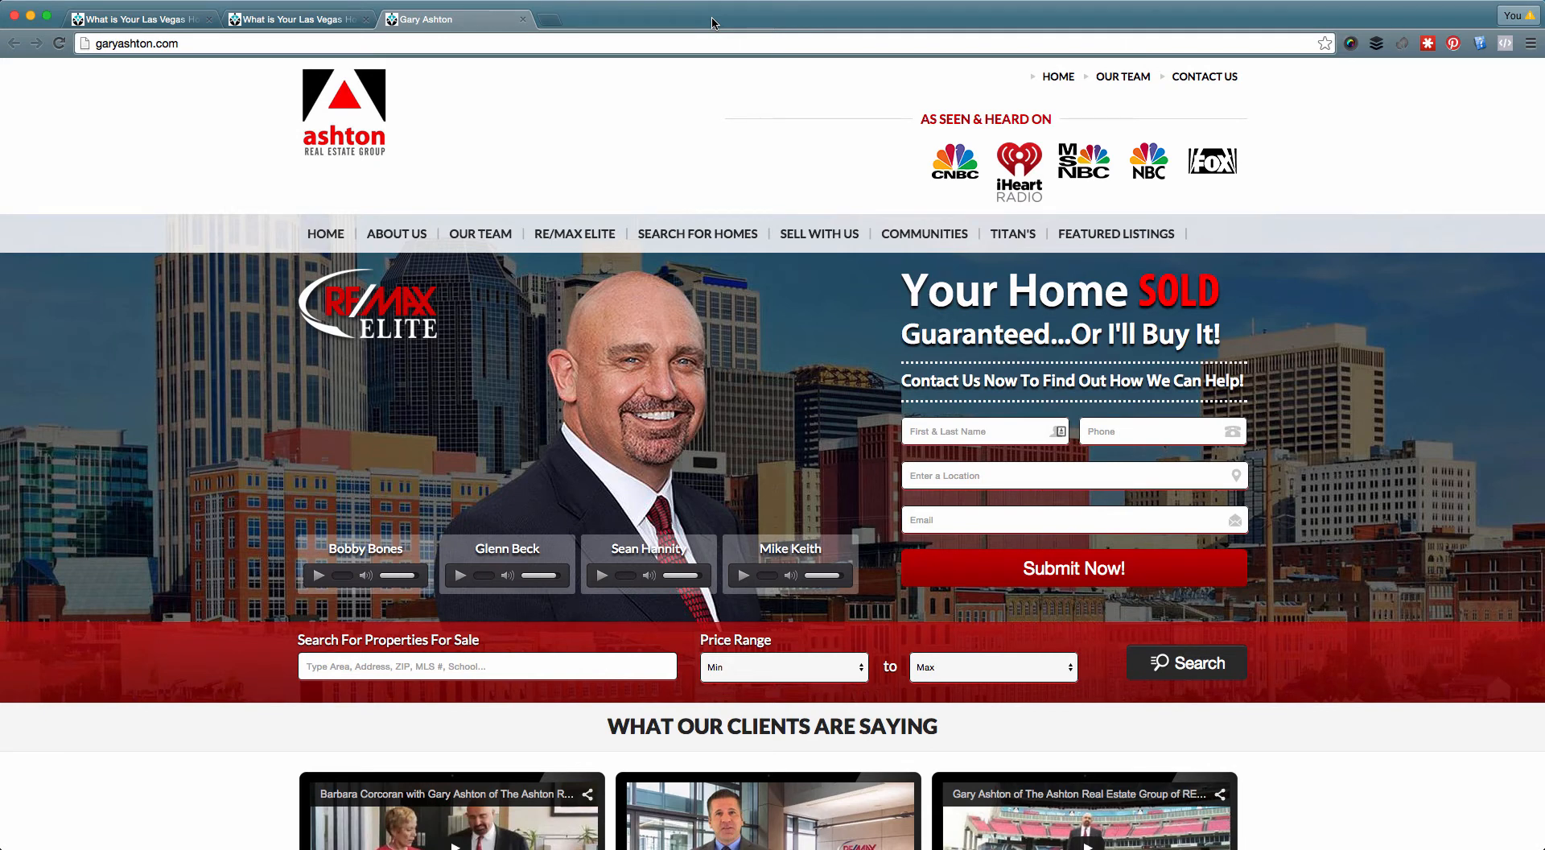
mouse_move(705, 59)
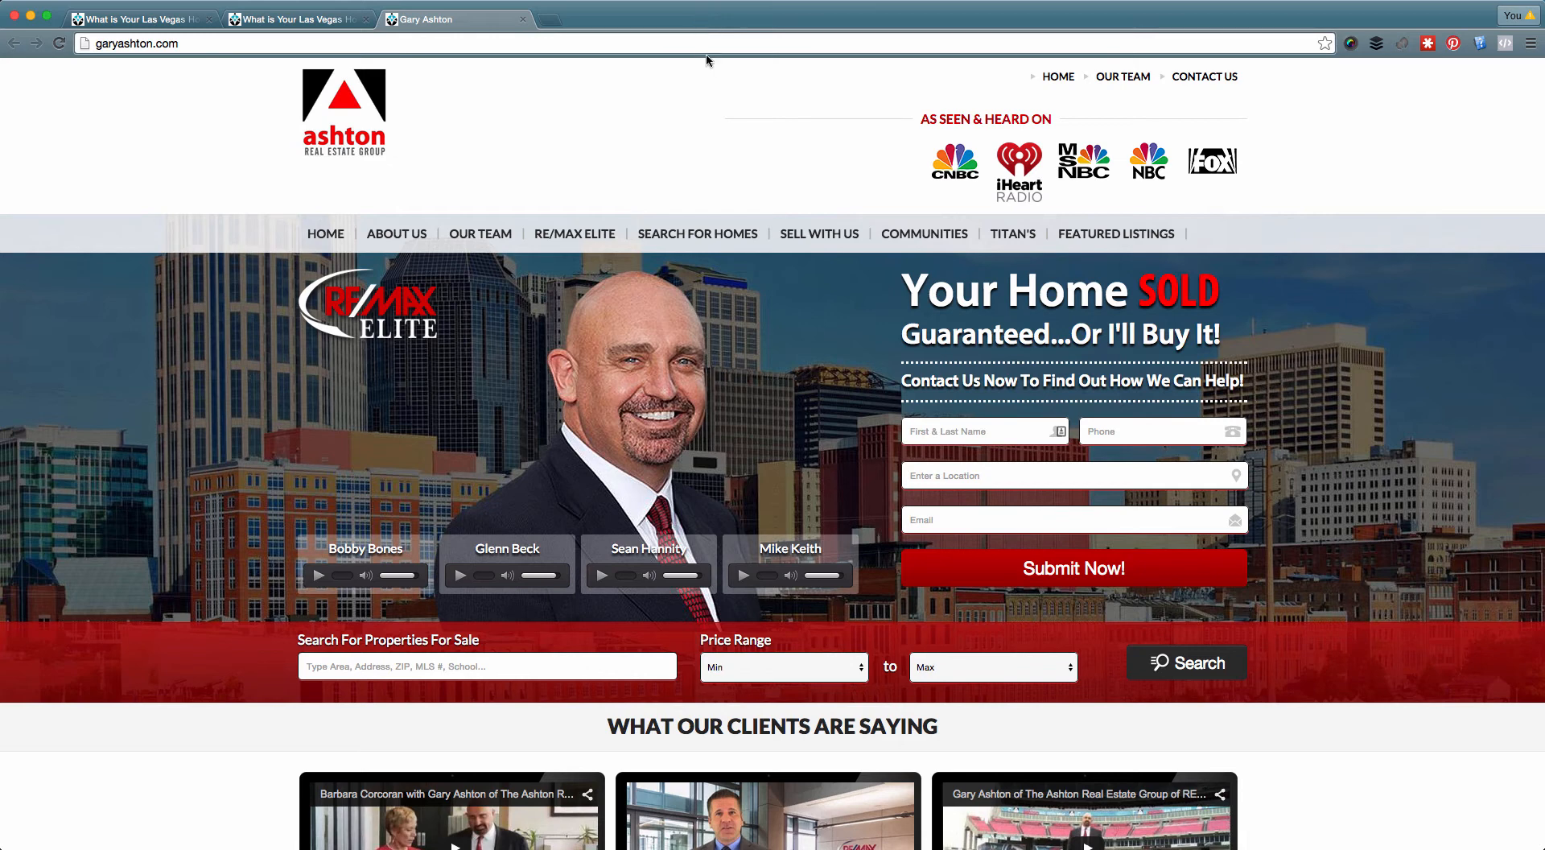
mouse_move(683, 95)
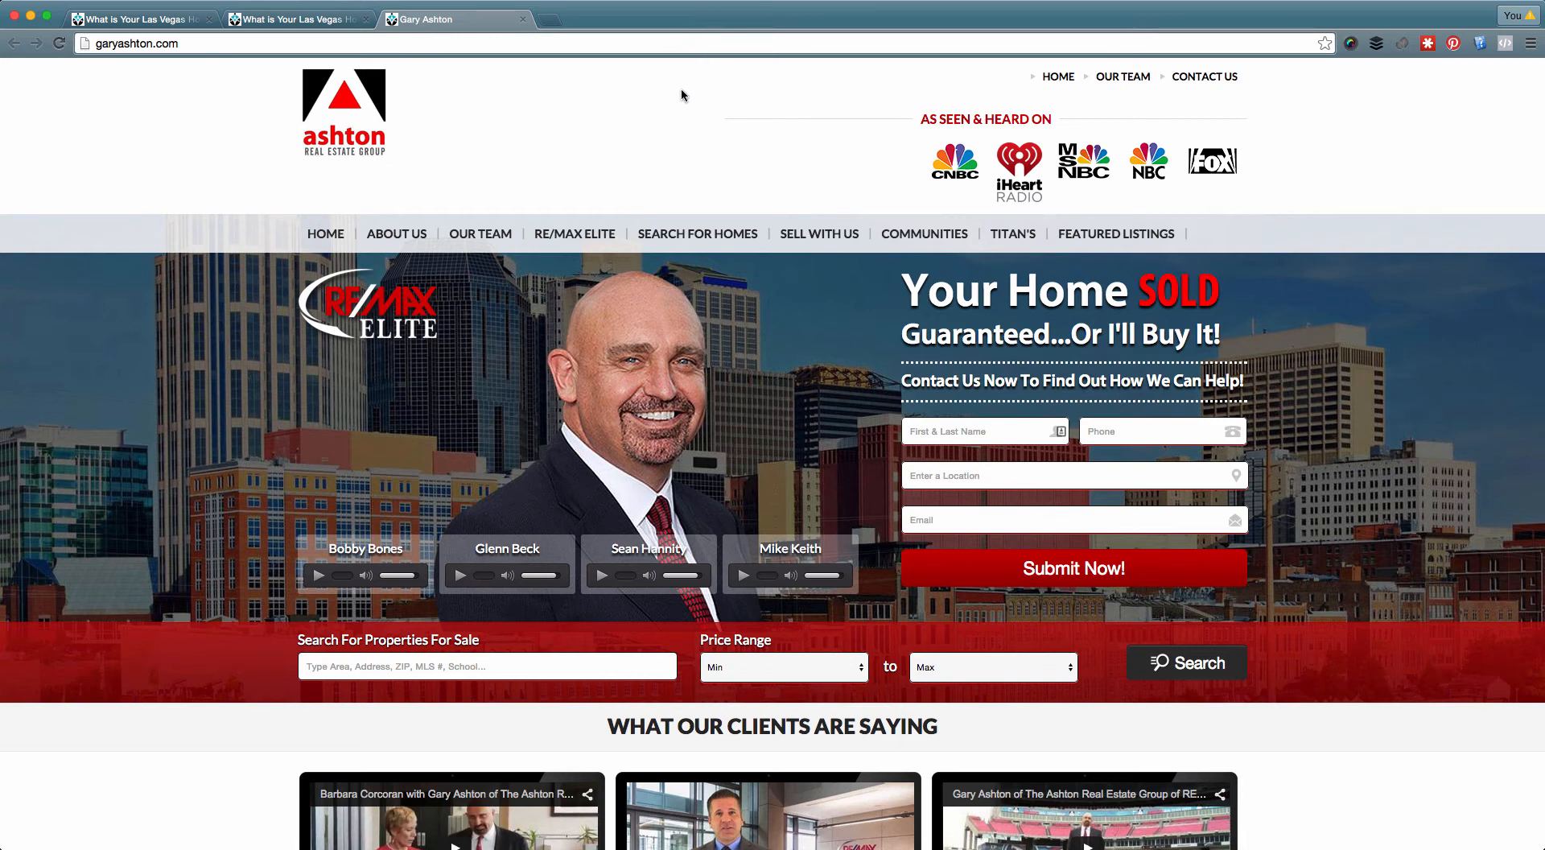
mouse_move(670, 95)
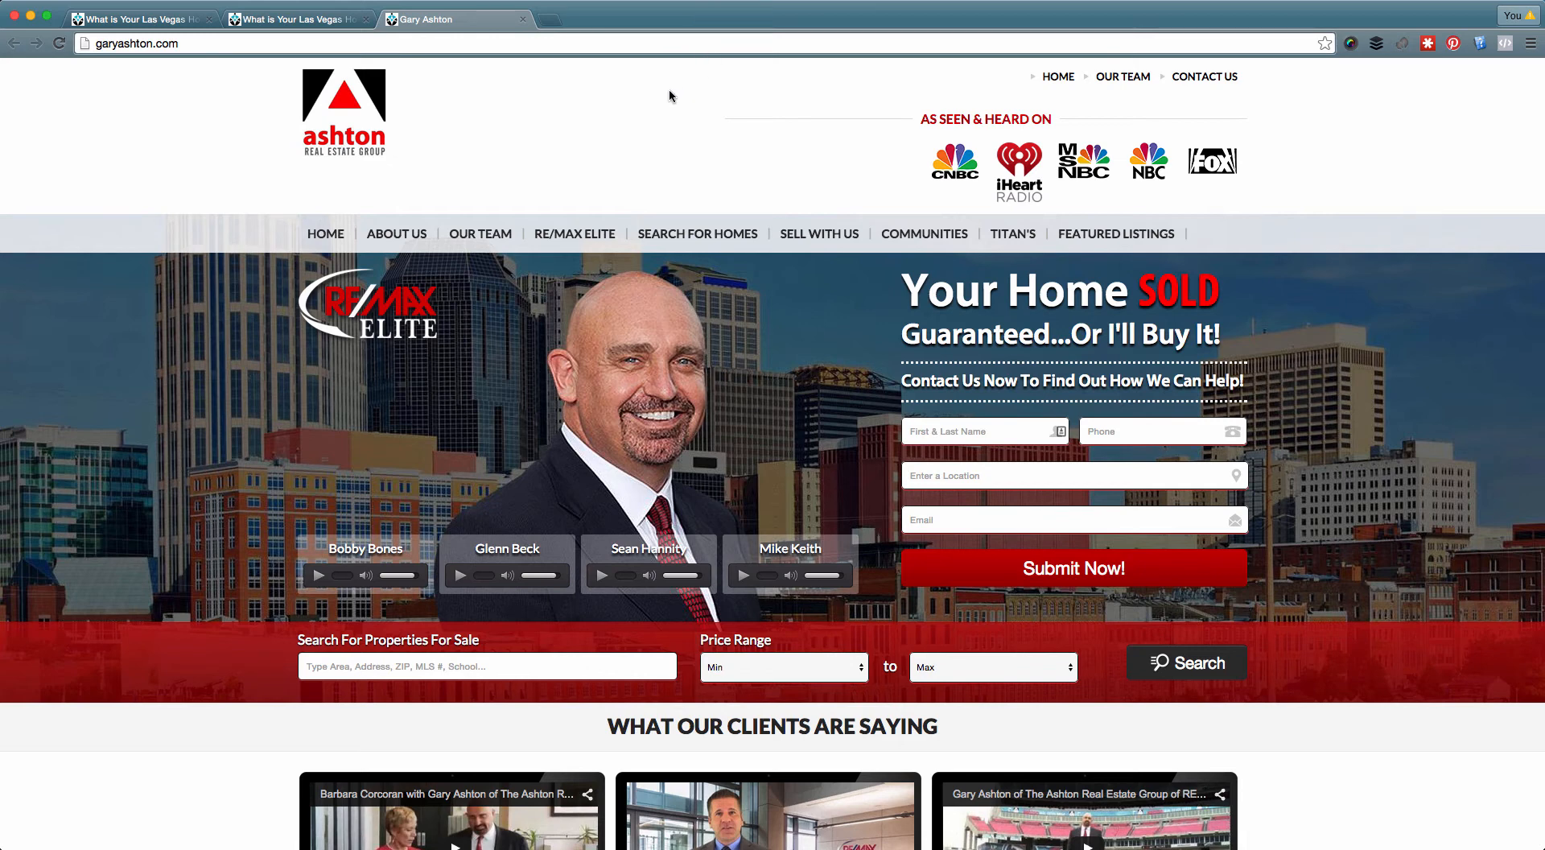
mouse_move(189, 170)
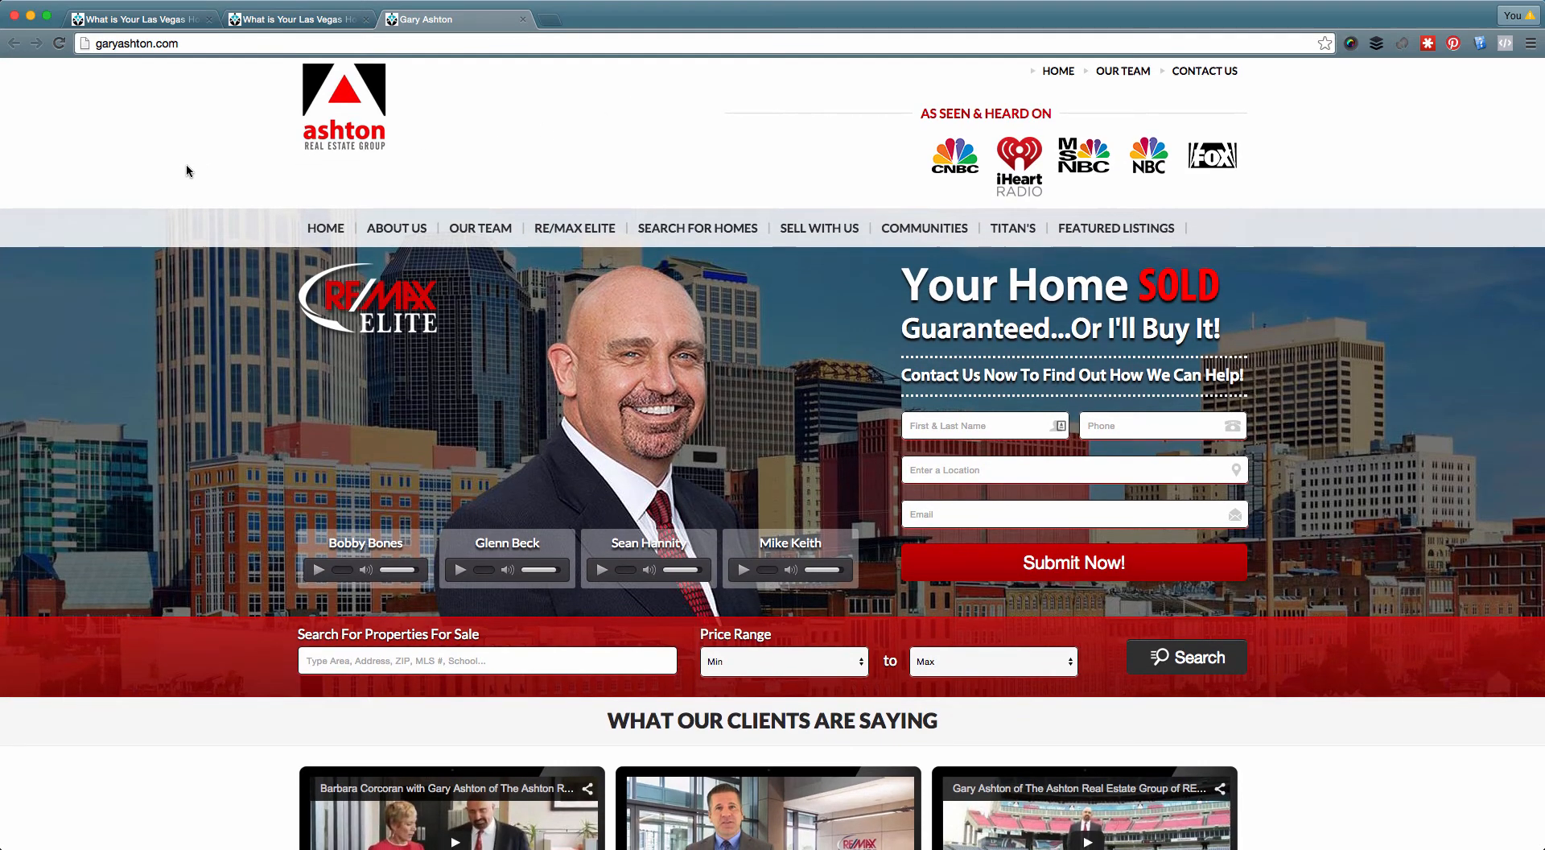
Reveal the PAS menu's Prime Agent Site setup options from the admin dashboard
scroll("down", 3)
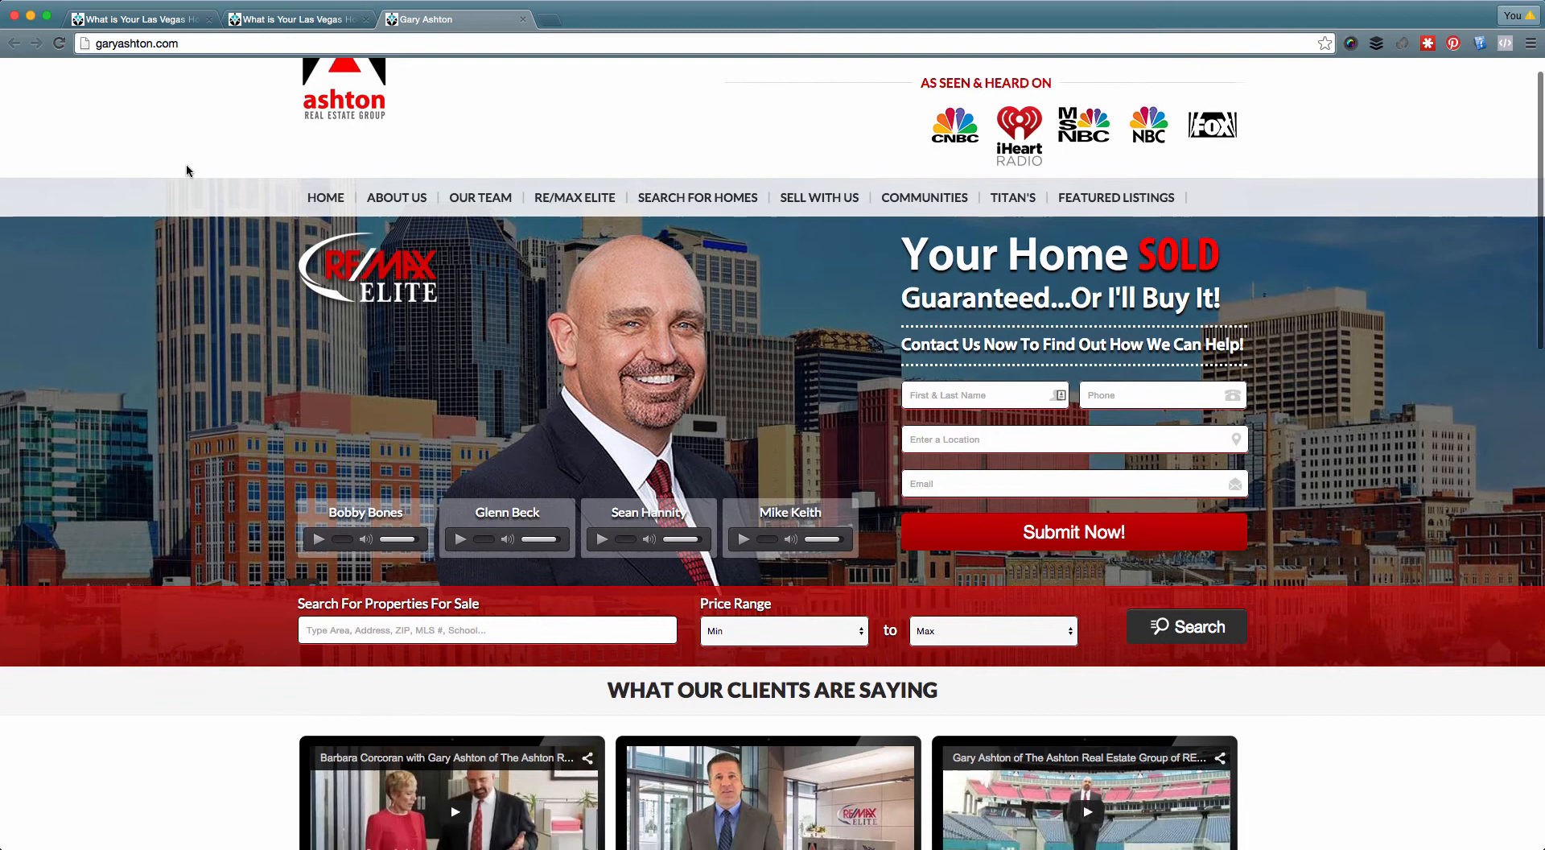
scroll("down", 3)
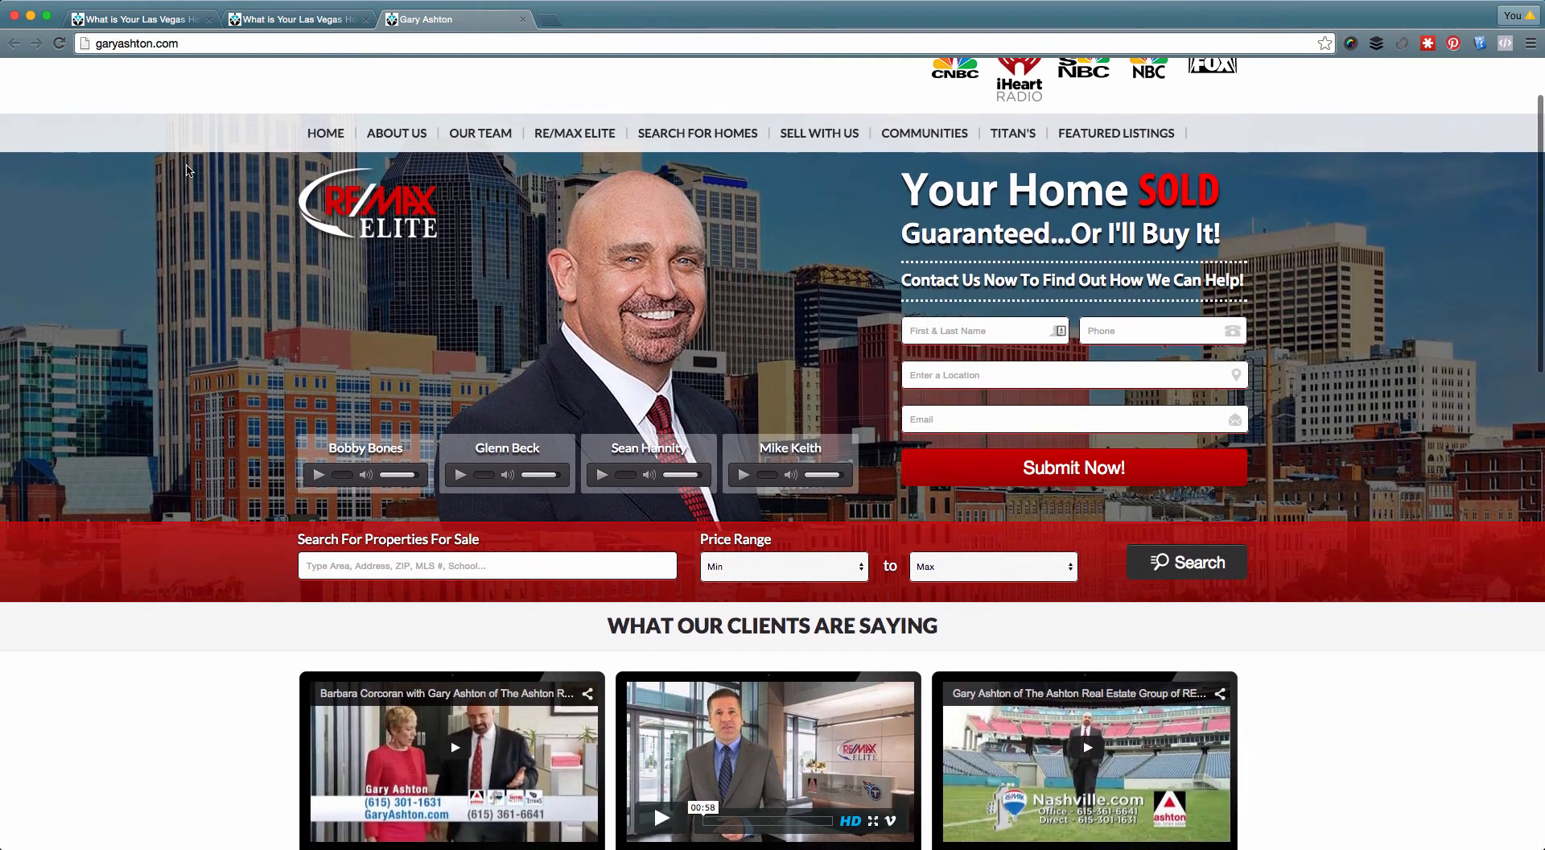
scroll("up", 3)
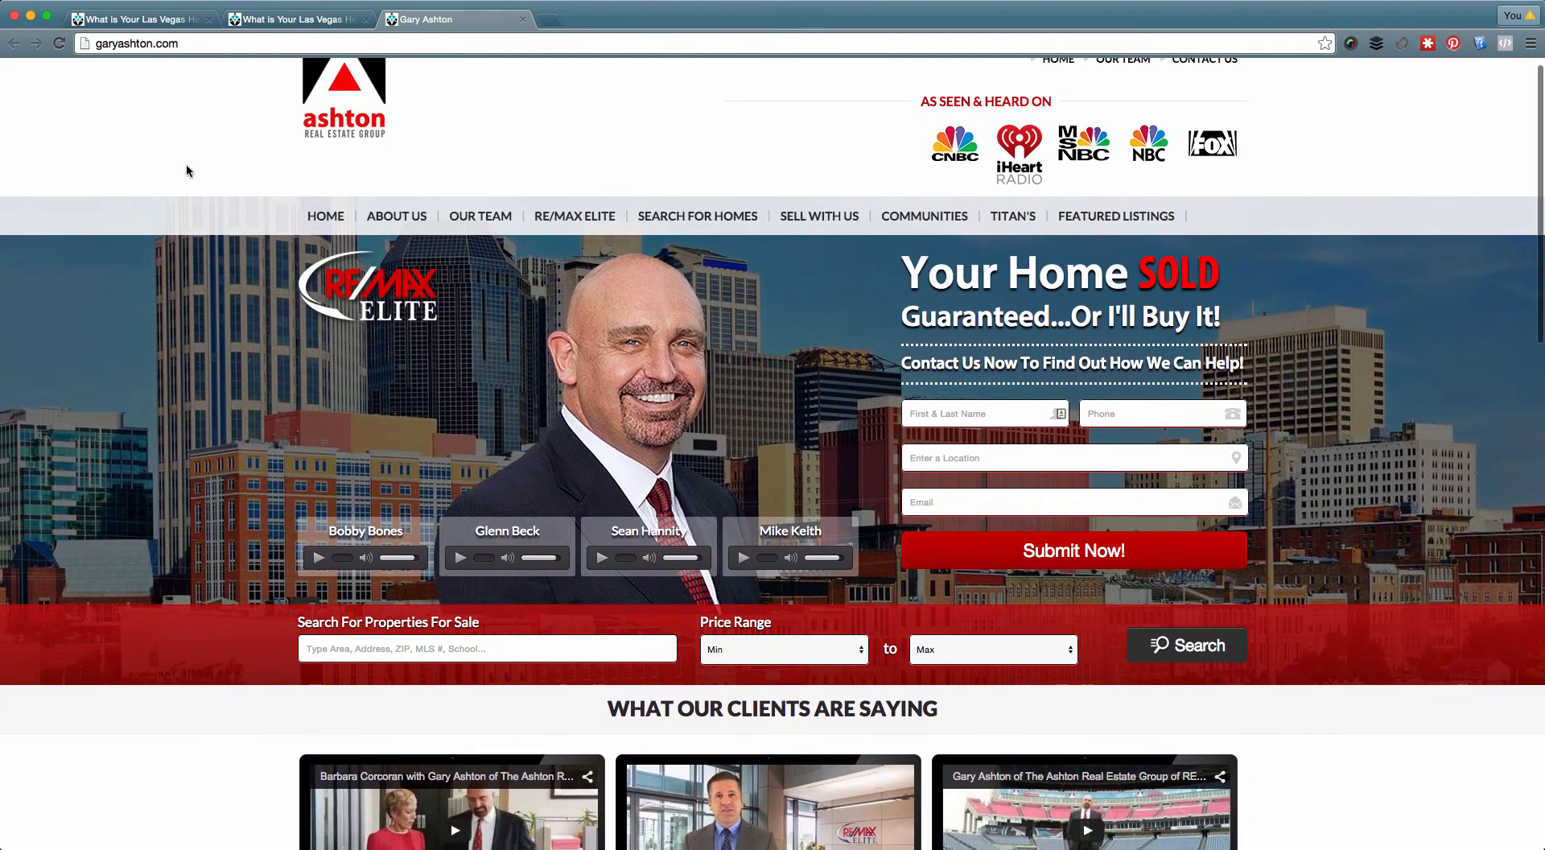
scroll("down", 3)
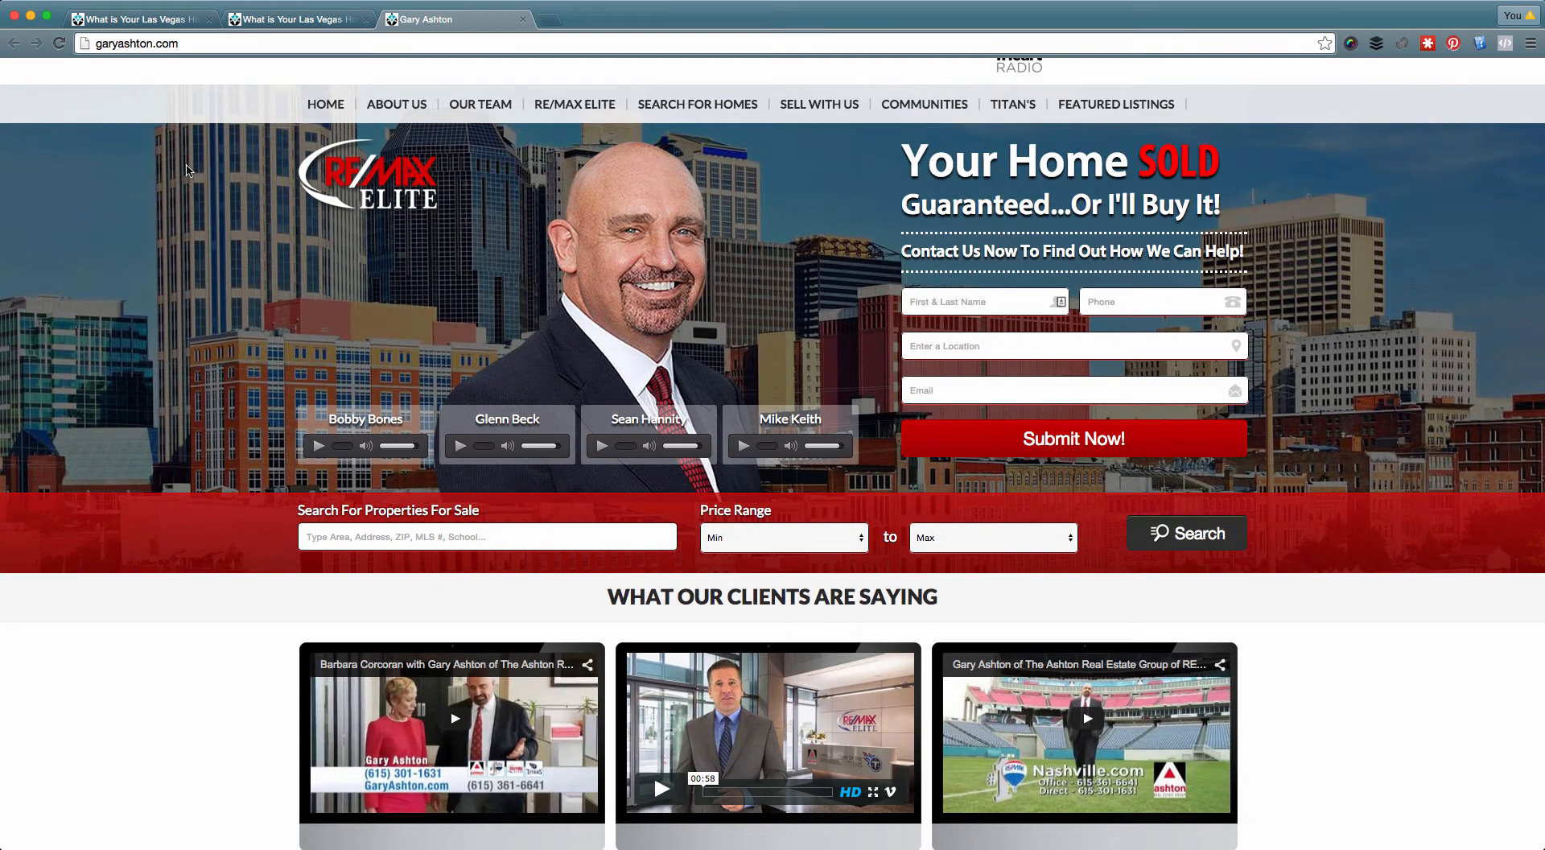
scroll("down", 3)
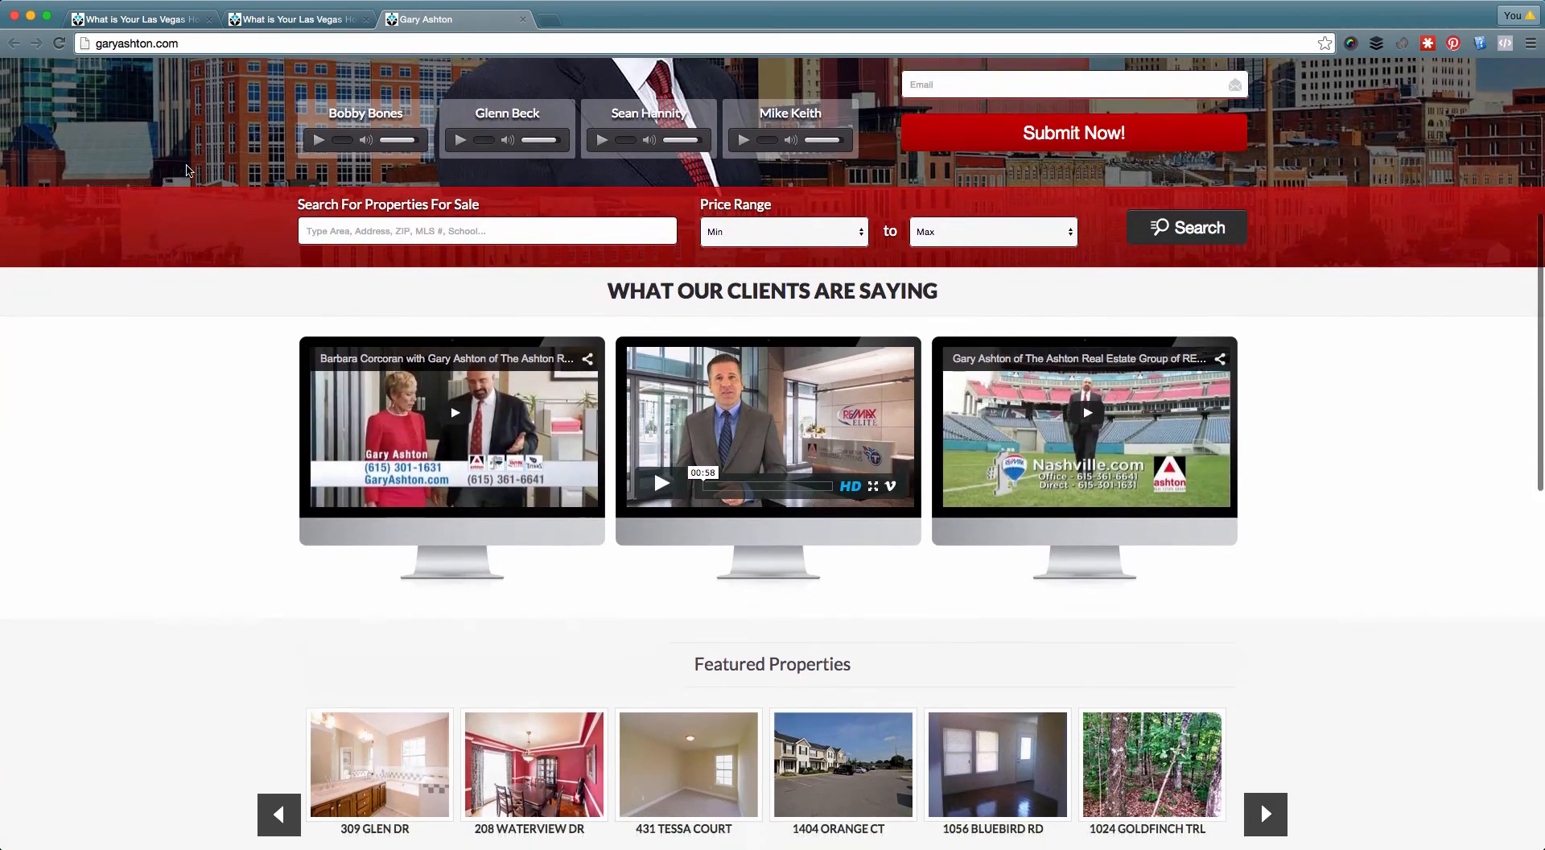
scroll("down", 3)
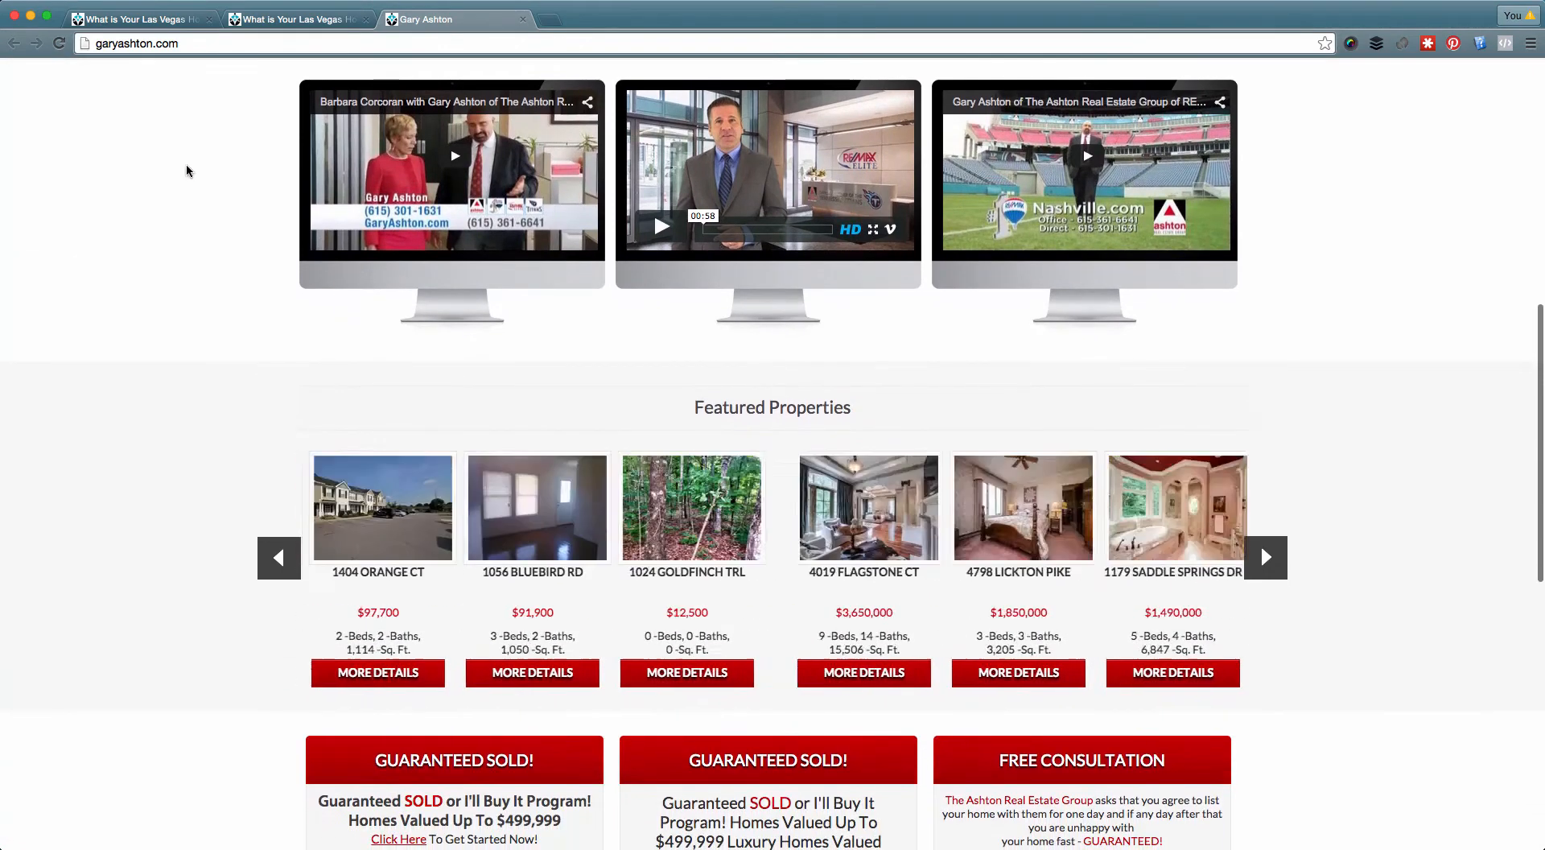
scroll("down", 3)
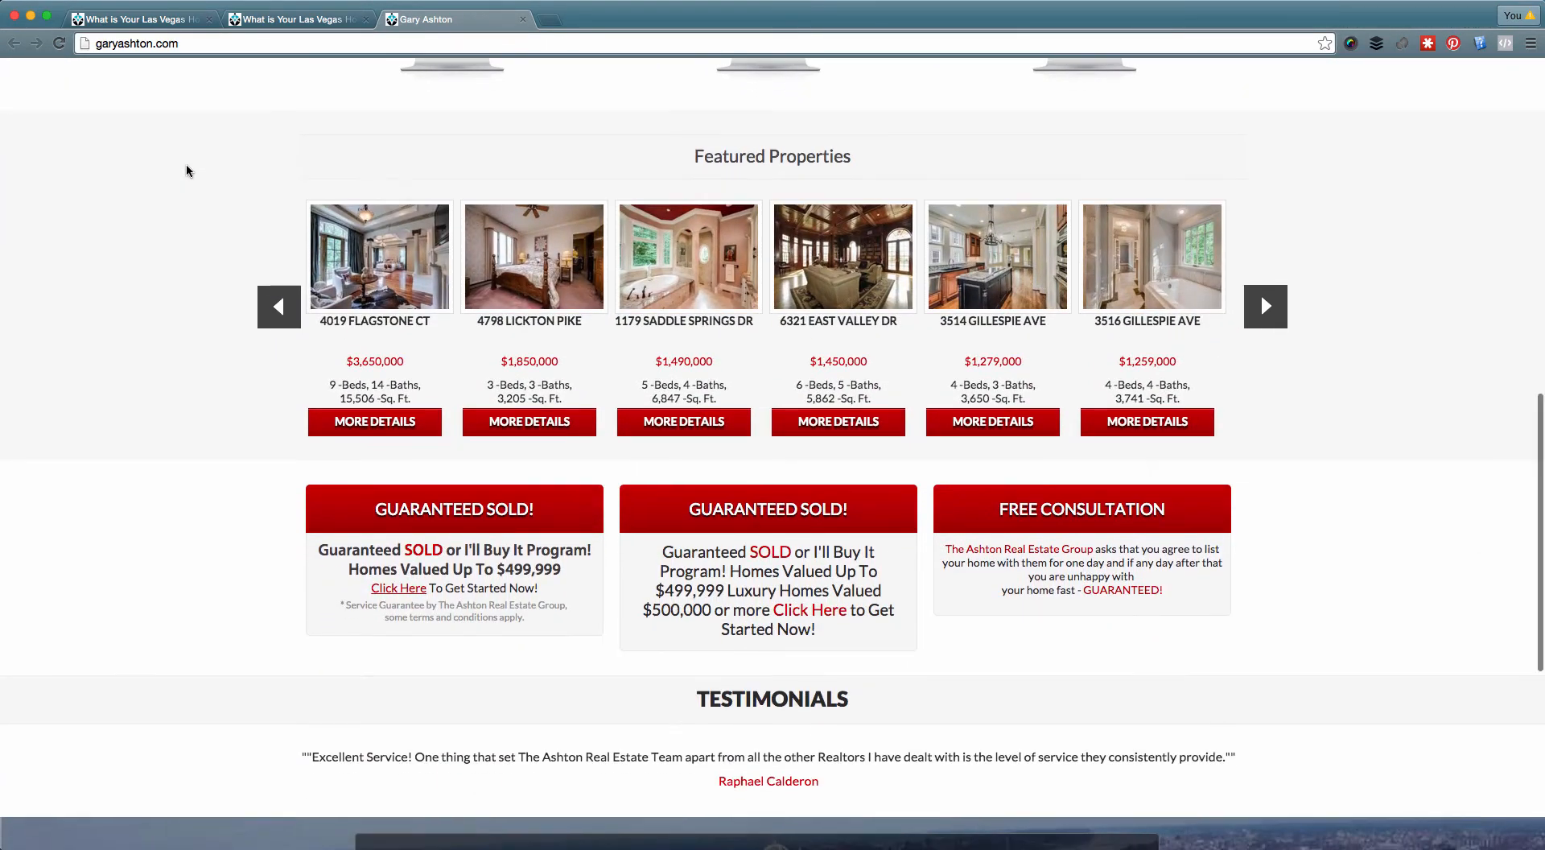
scroll("down", 3)
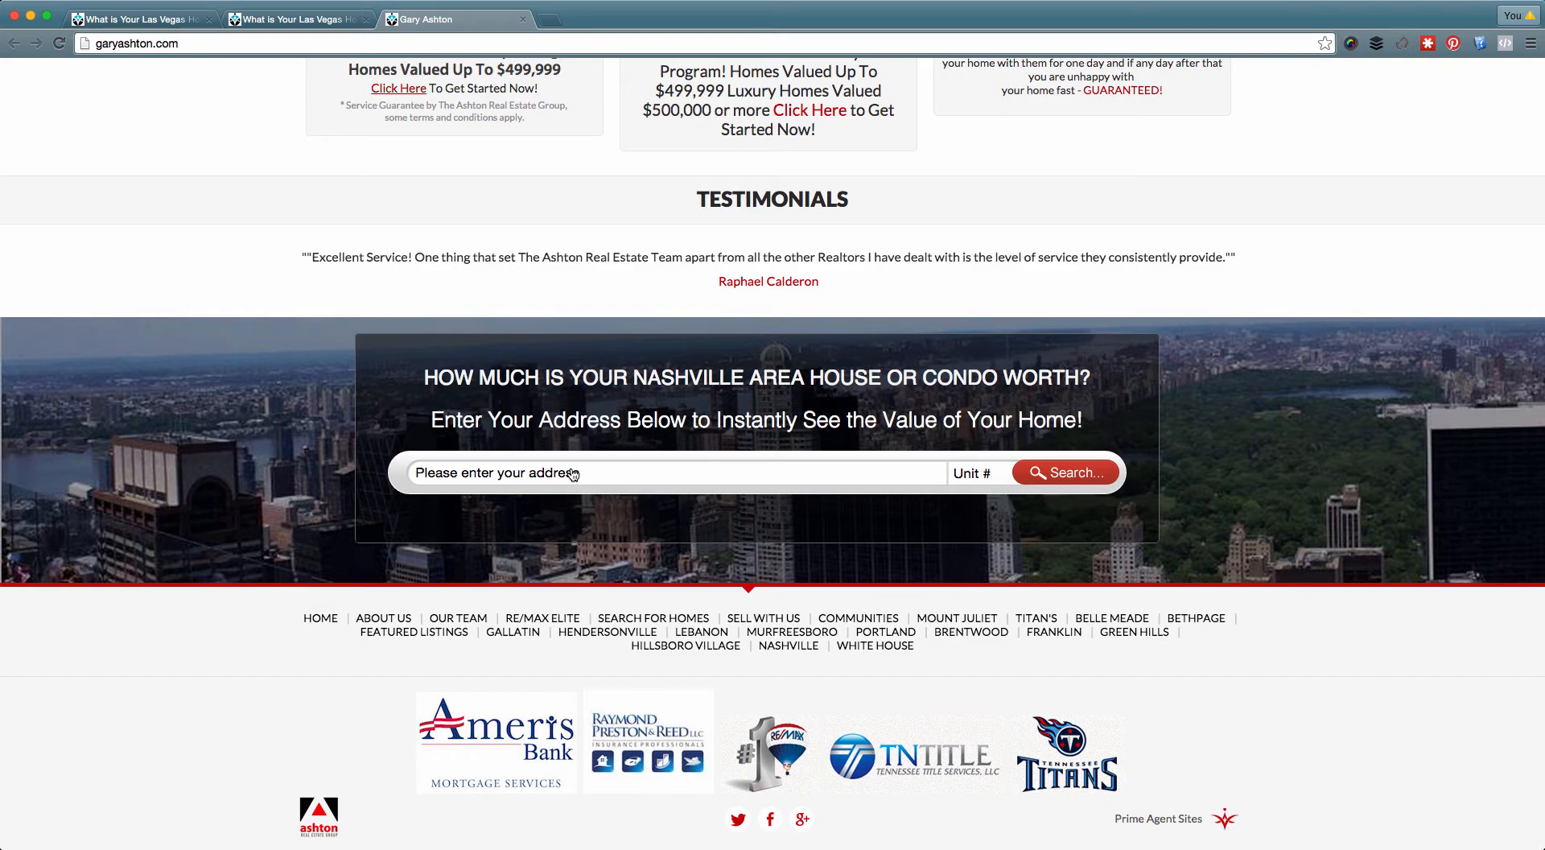
mouse_move(212, 258)
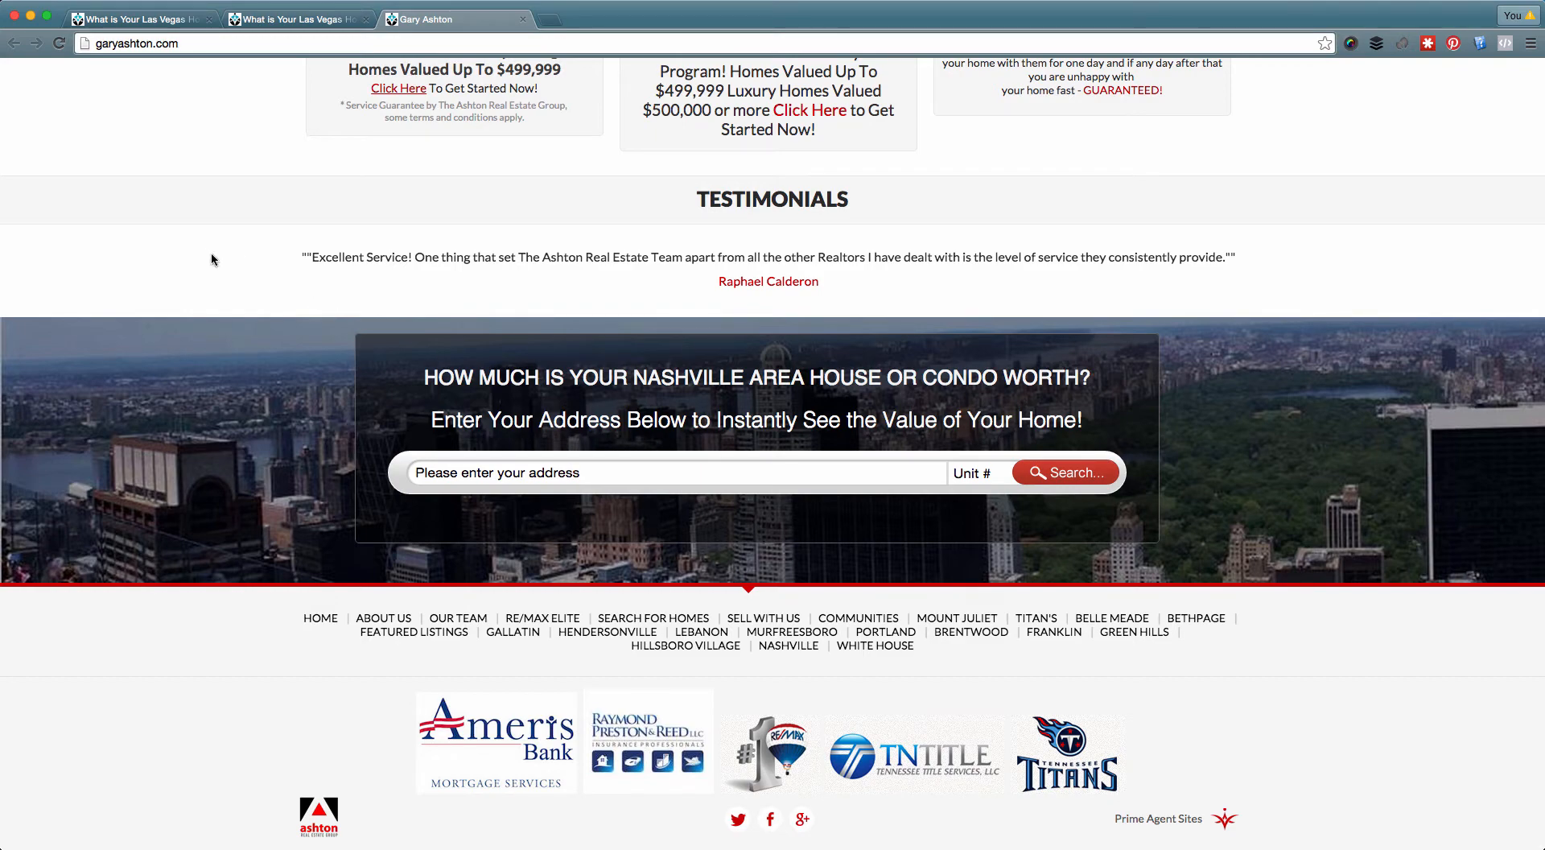
scroll("up", 3)
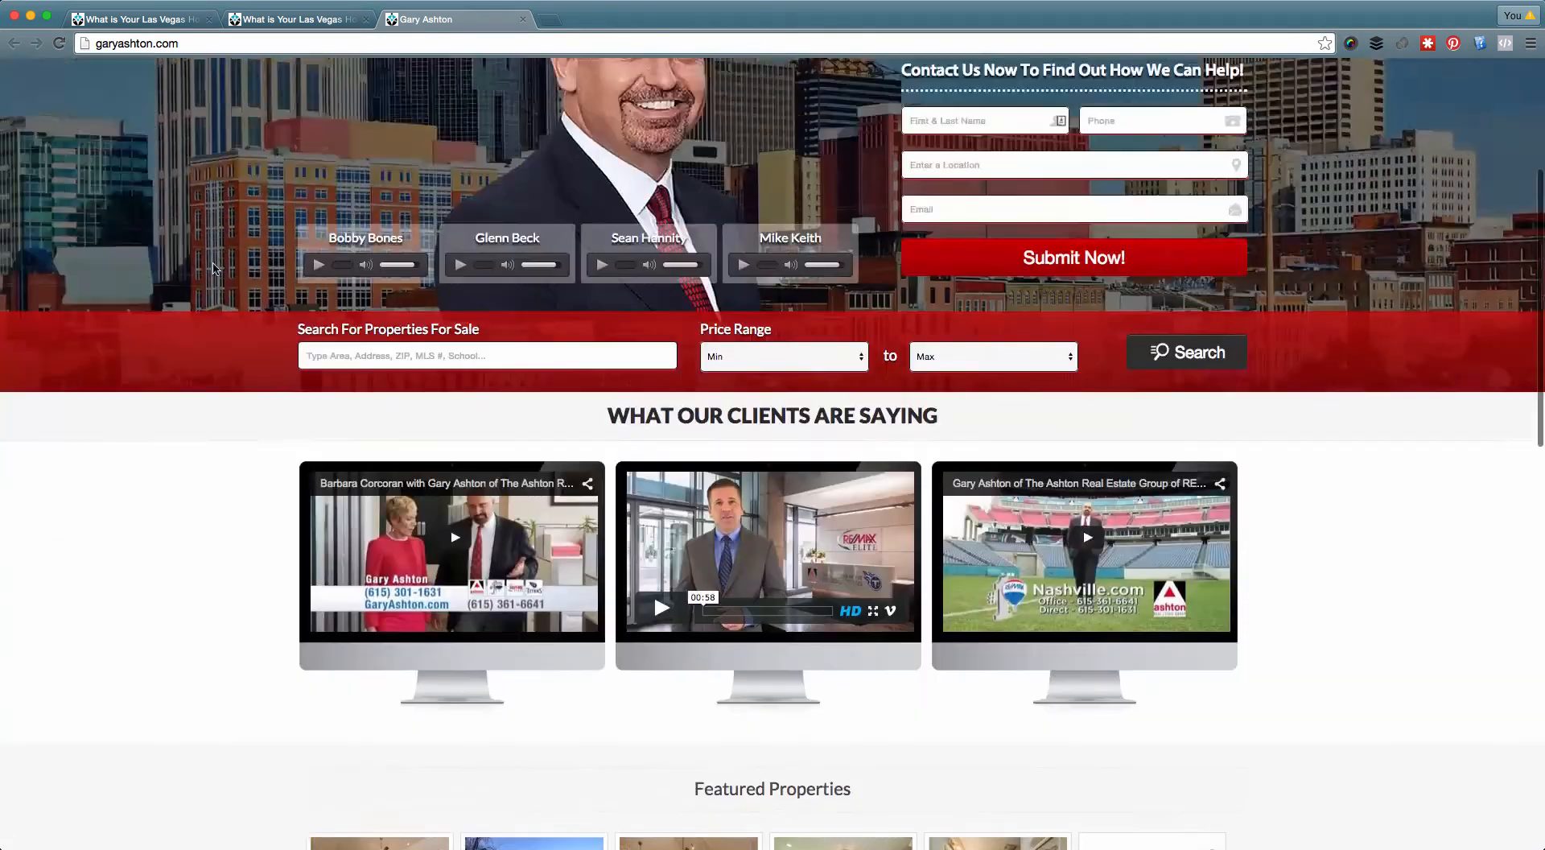
scroll("up", 3)
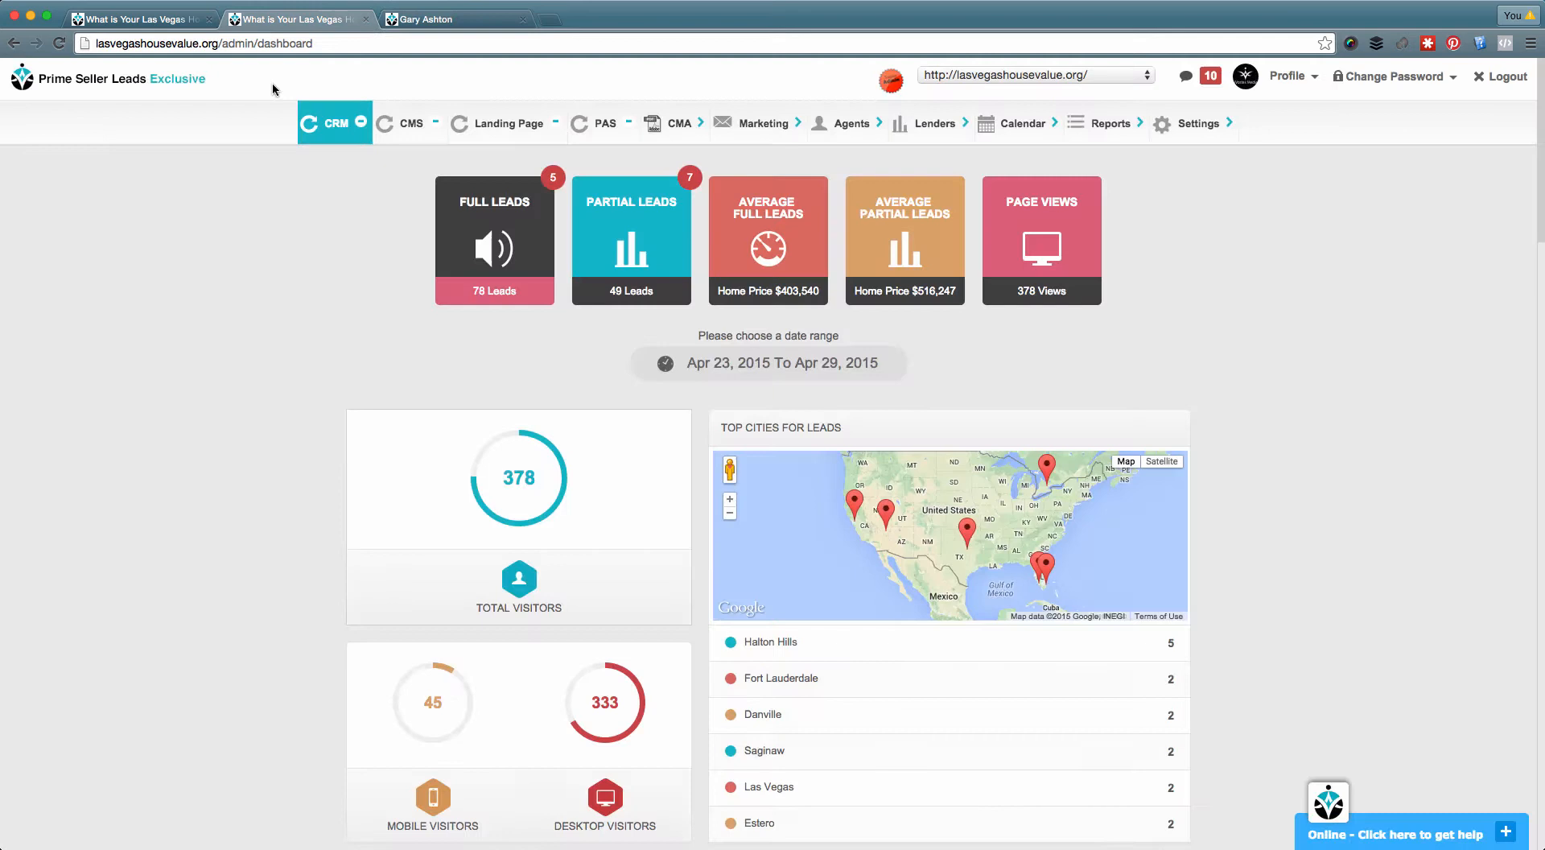
mouse_move(277, 235)
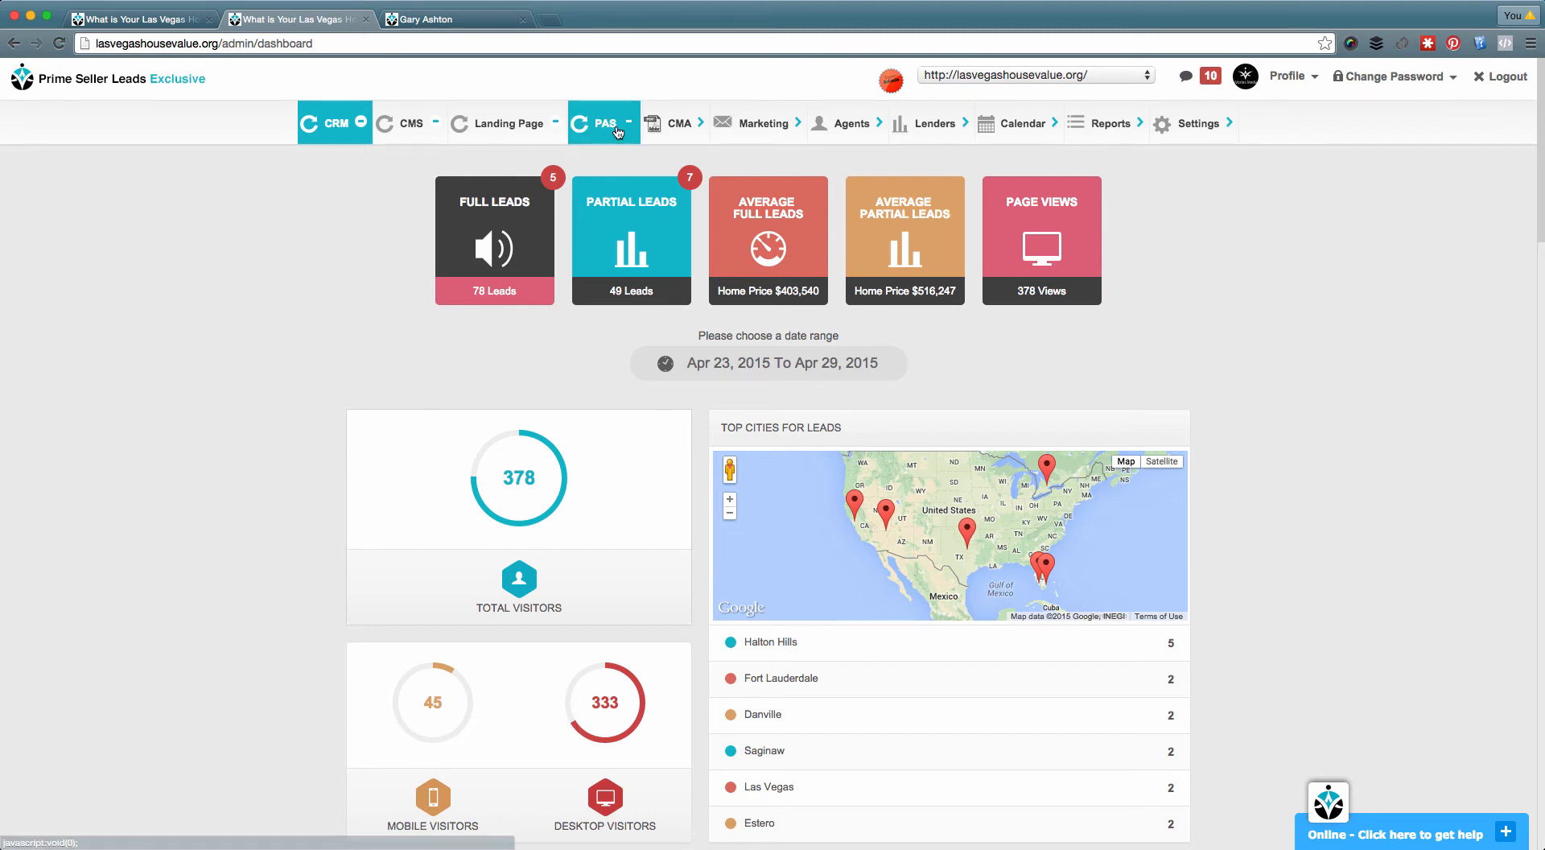
left_click(606, 124)
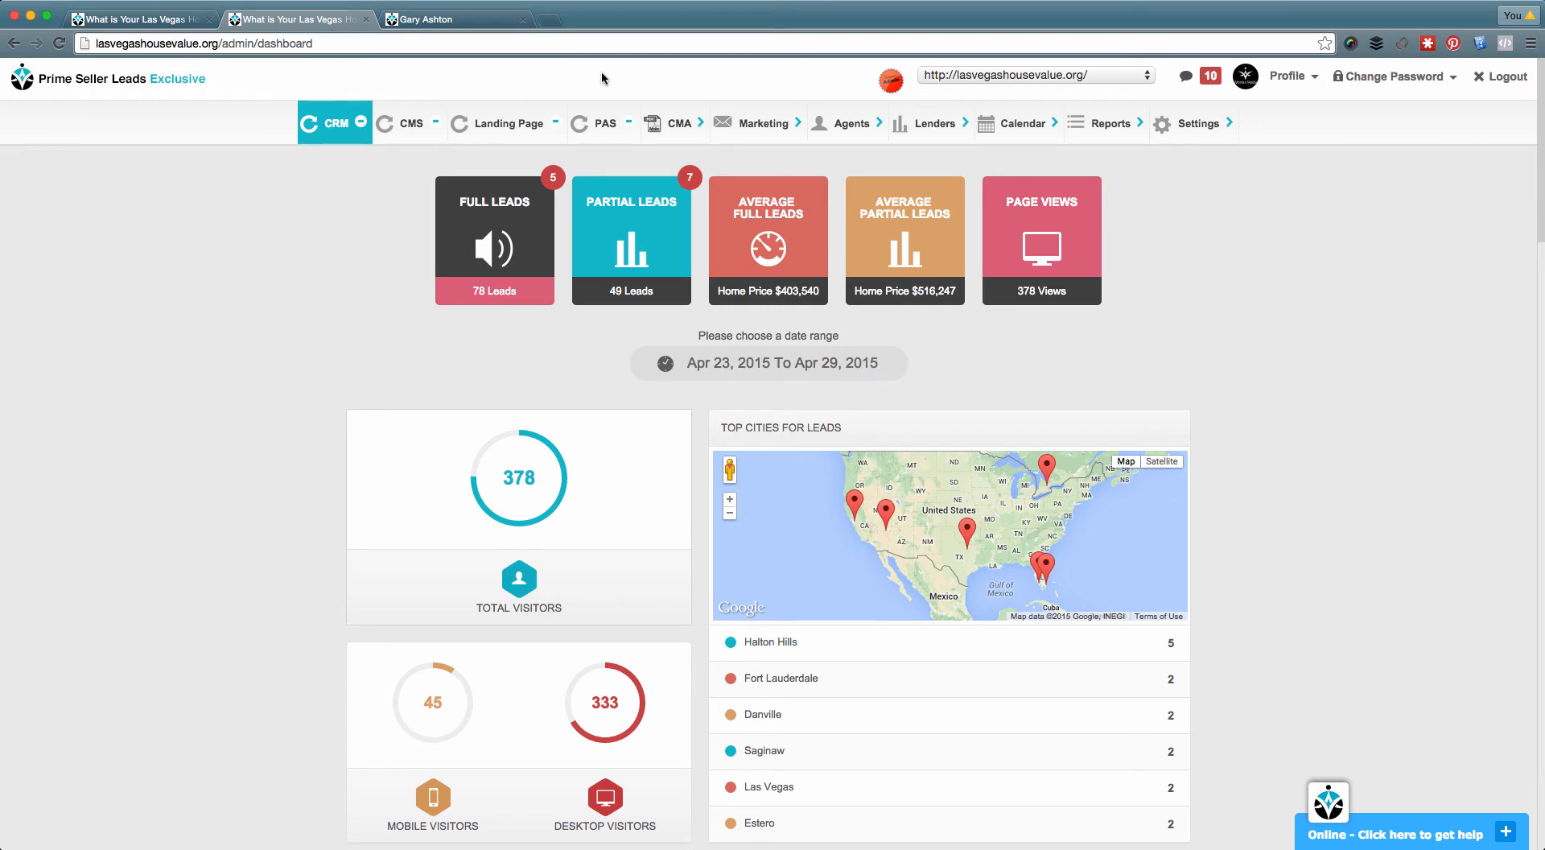
mouse_move(603, 113)
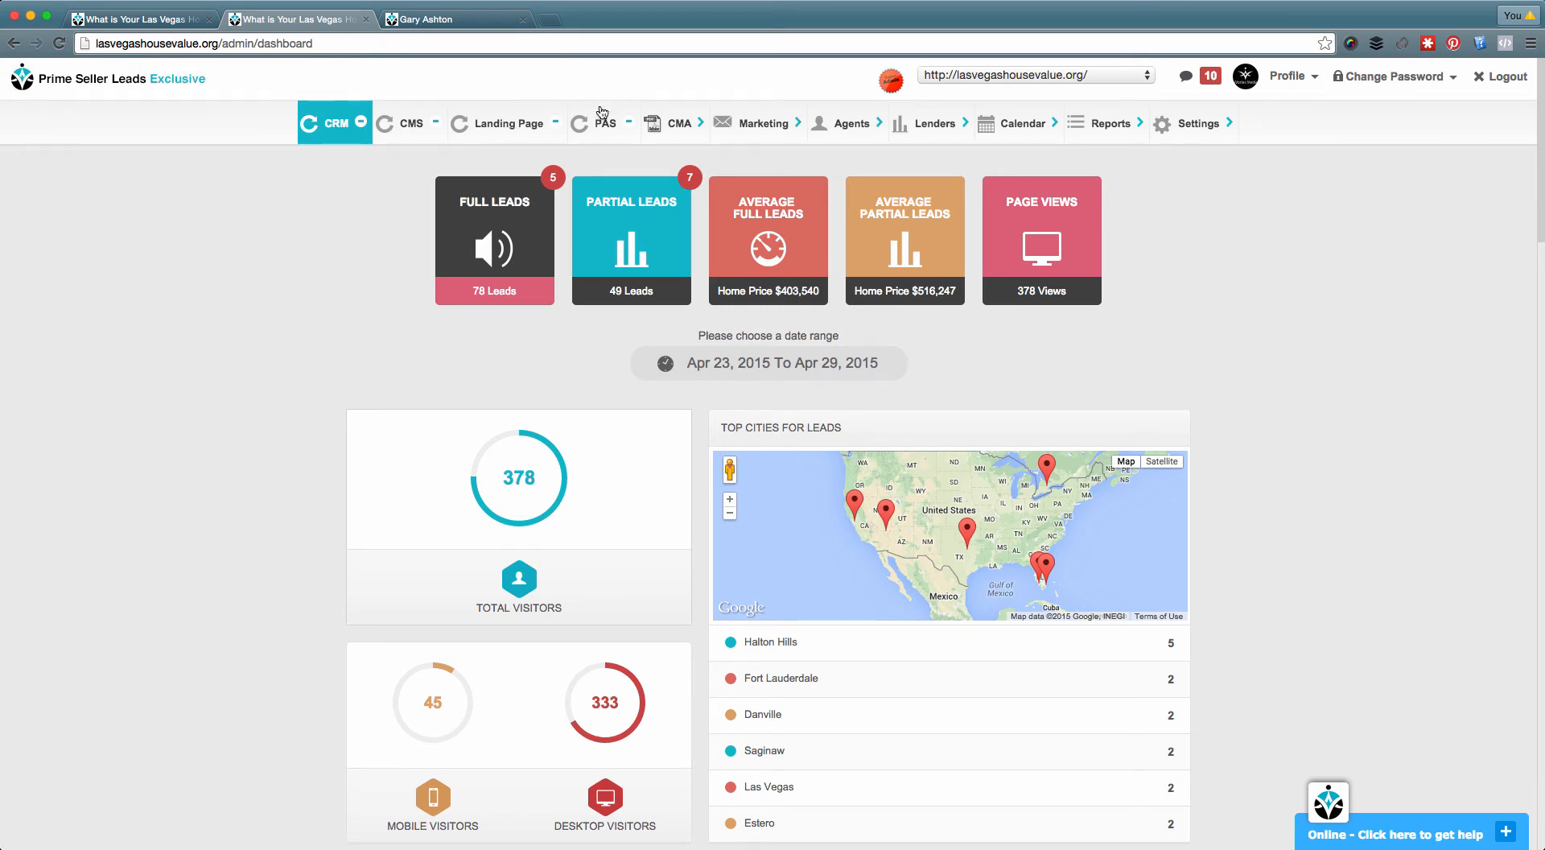
left_click(605, 124)
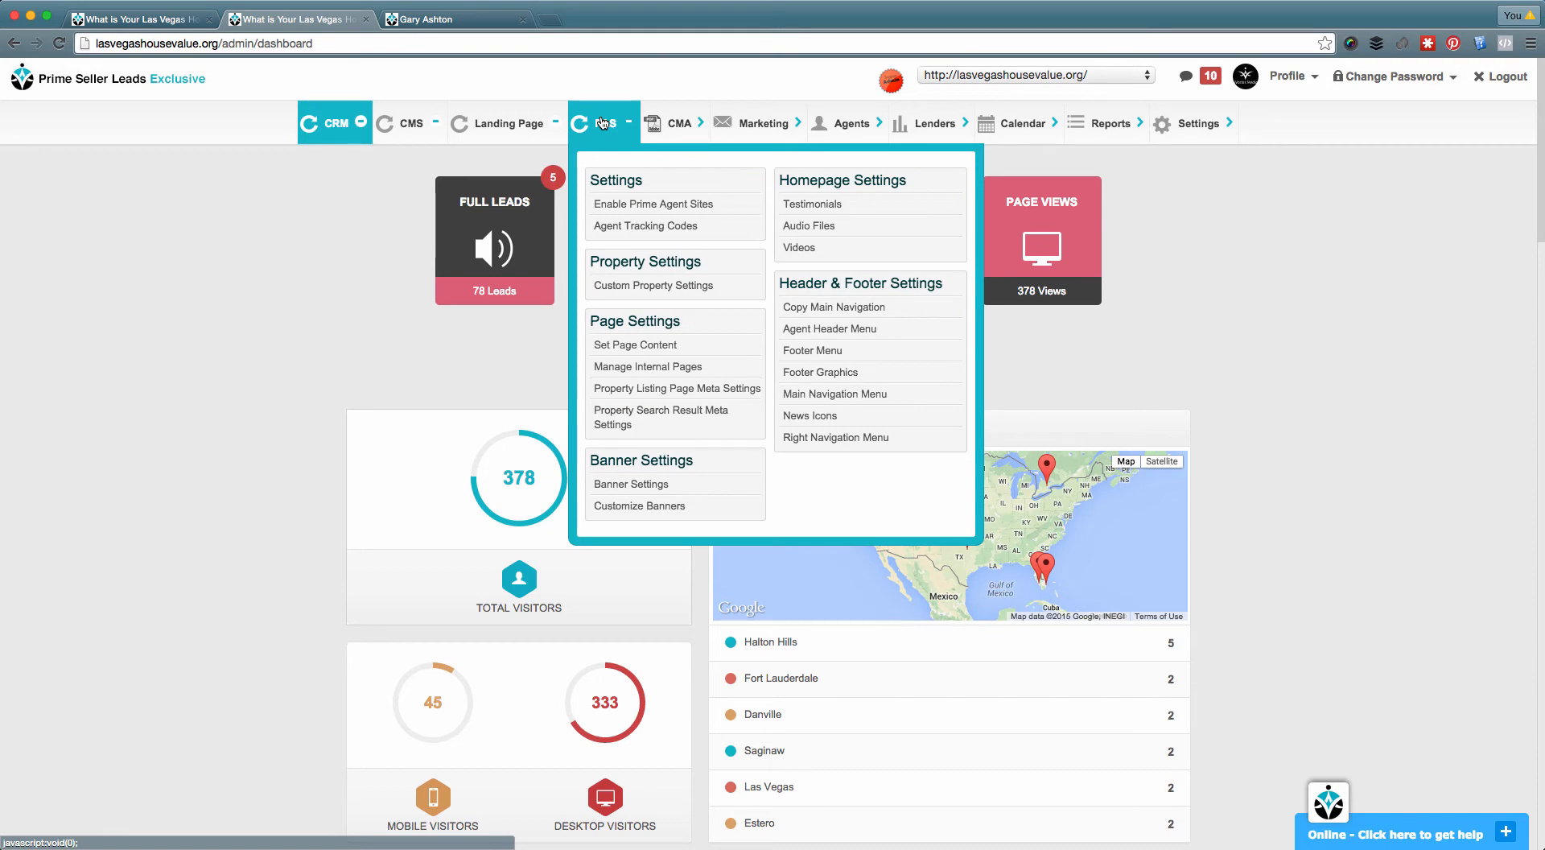
mouse_move(654, 204)
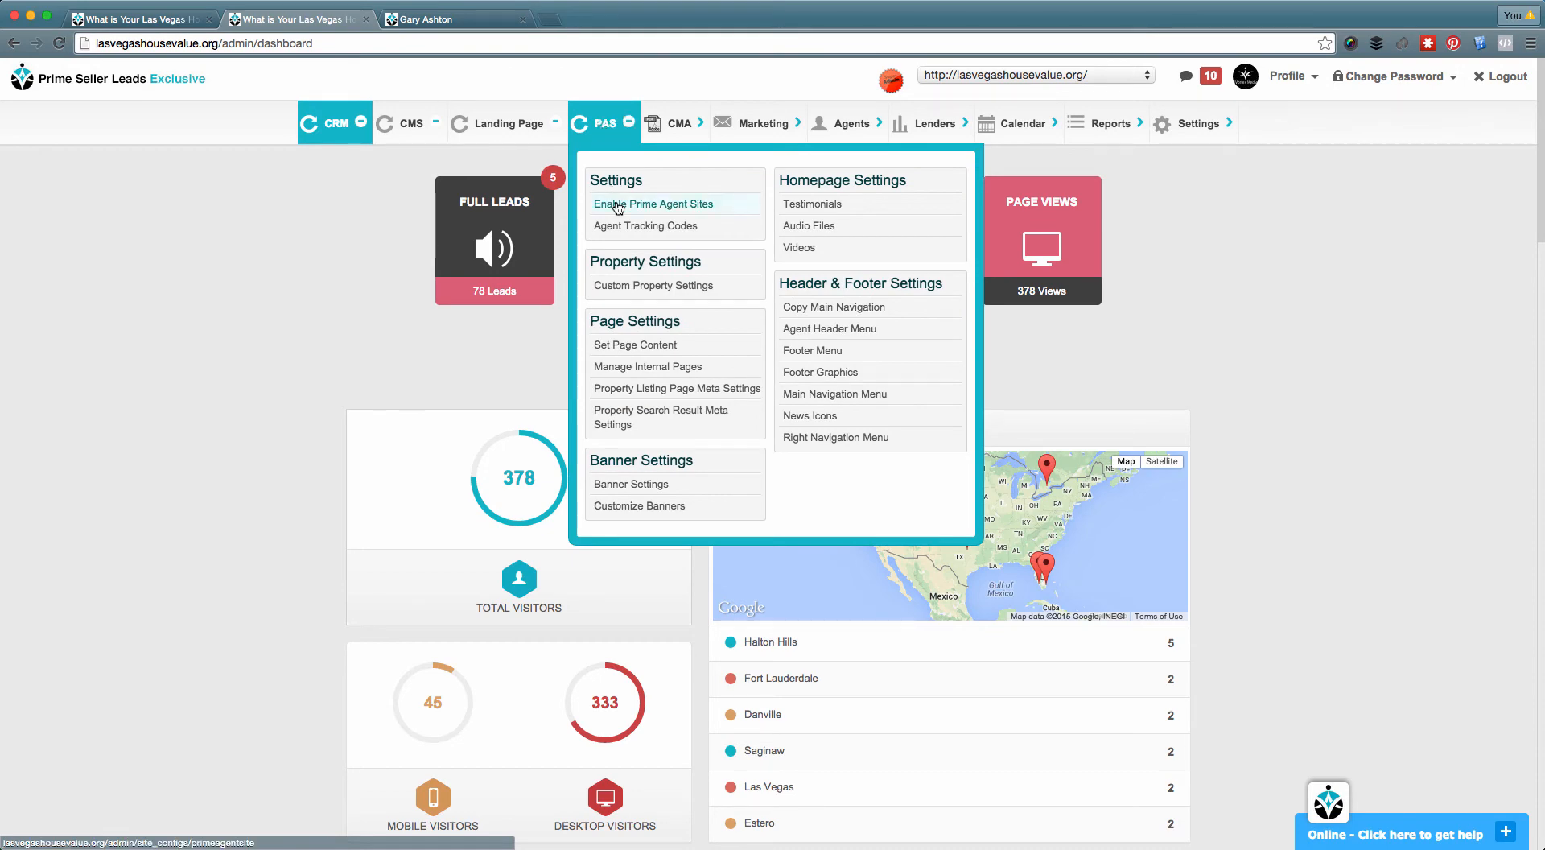
Set Enable Prime Agent Site to Yes and enter MY as the sub domain
left_click(651, 204)
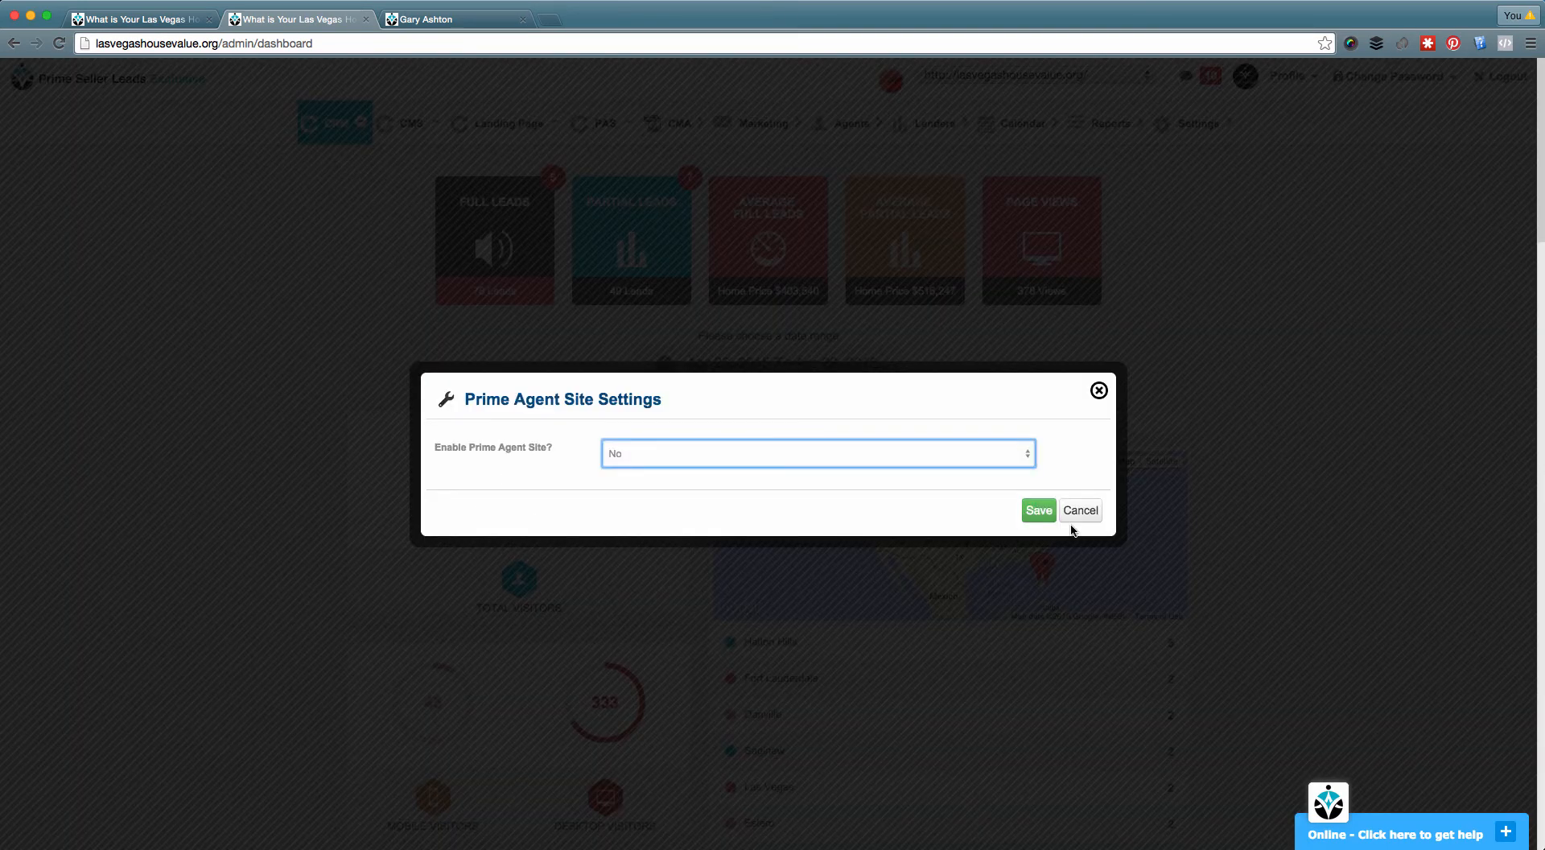
mouse_move(657, 457)
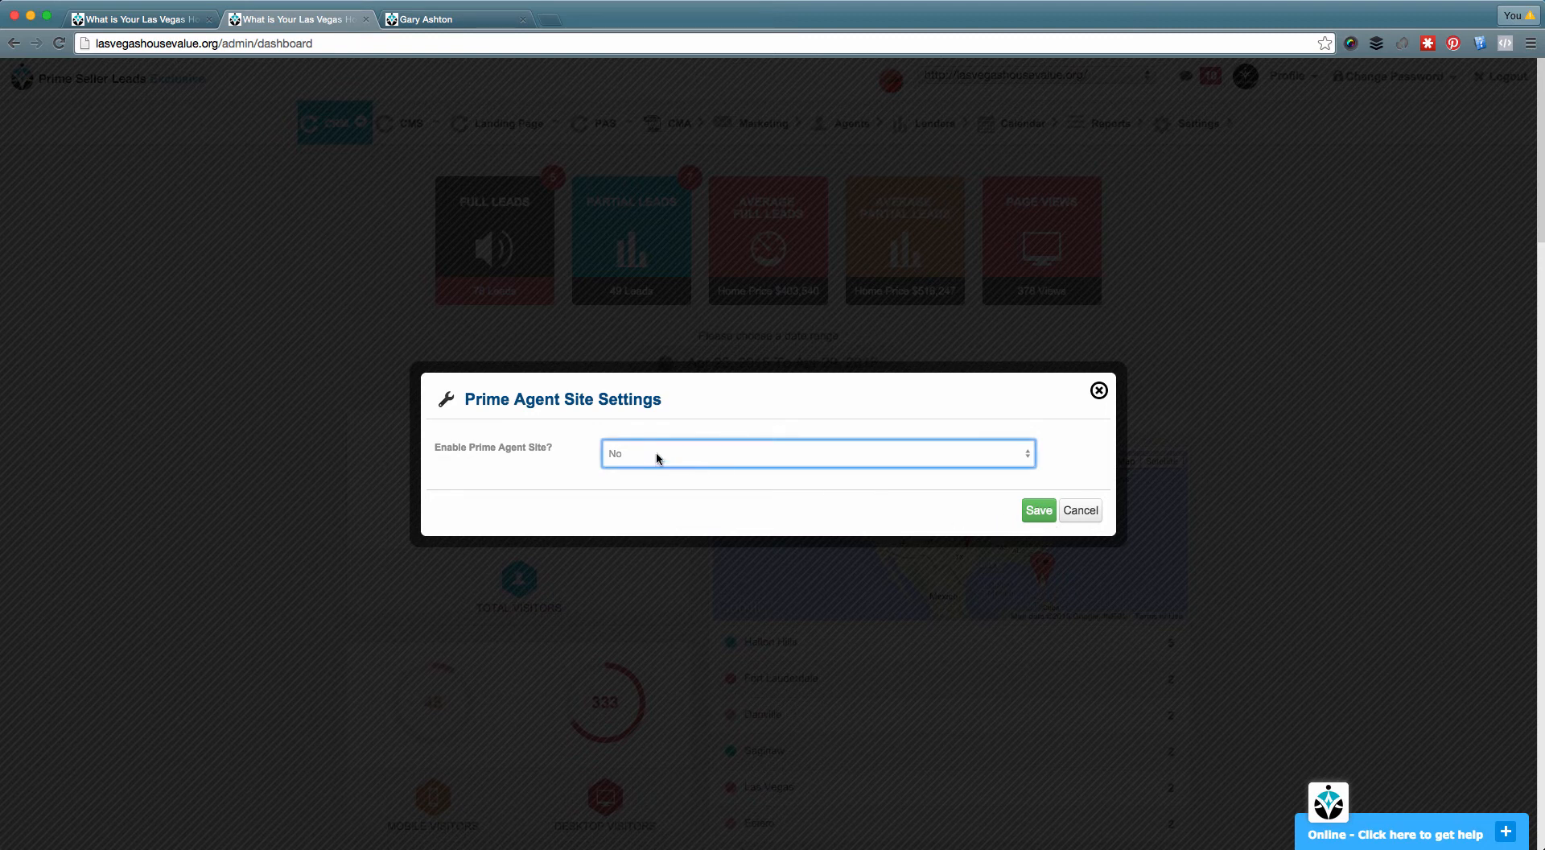
left_click(816, 454)
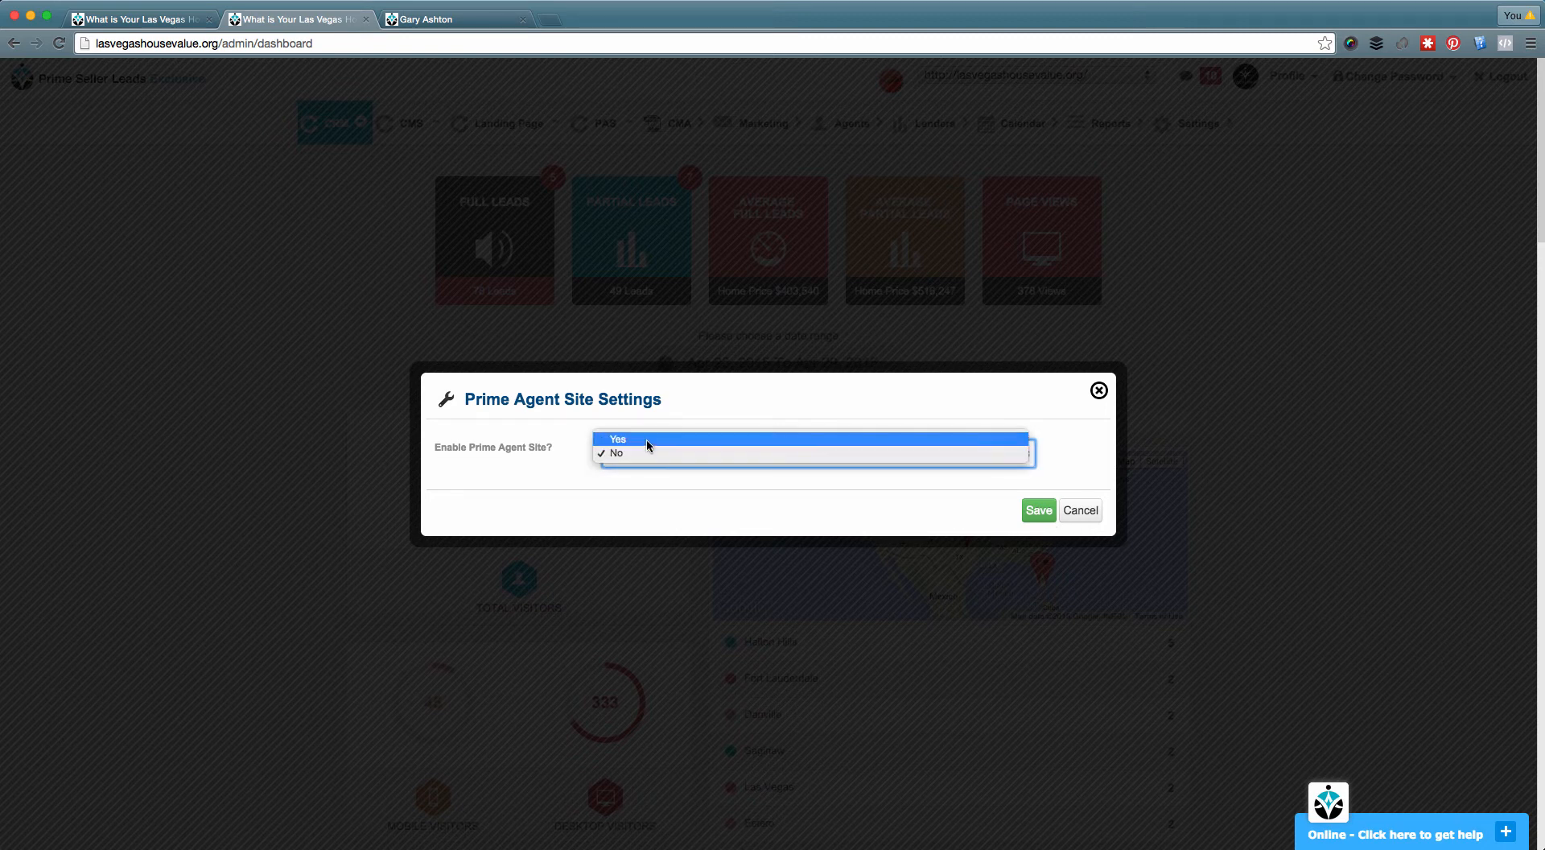
left_click(618, 439)
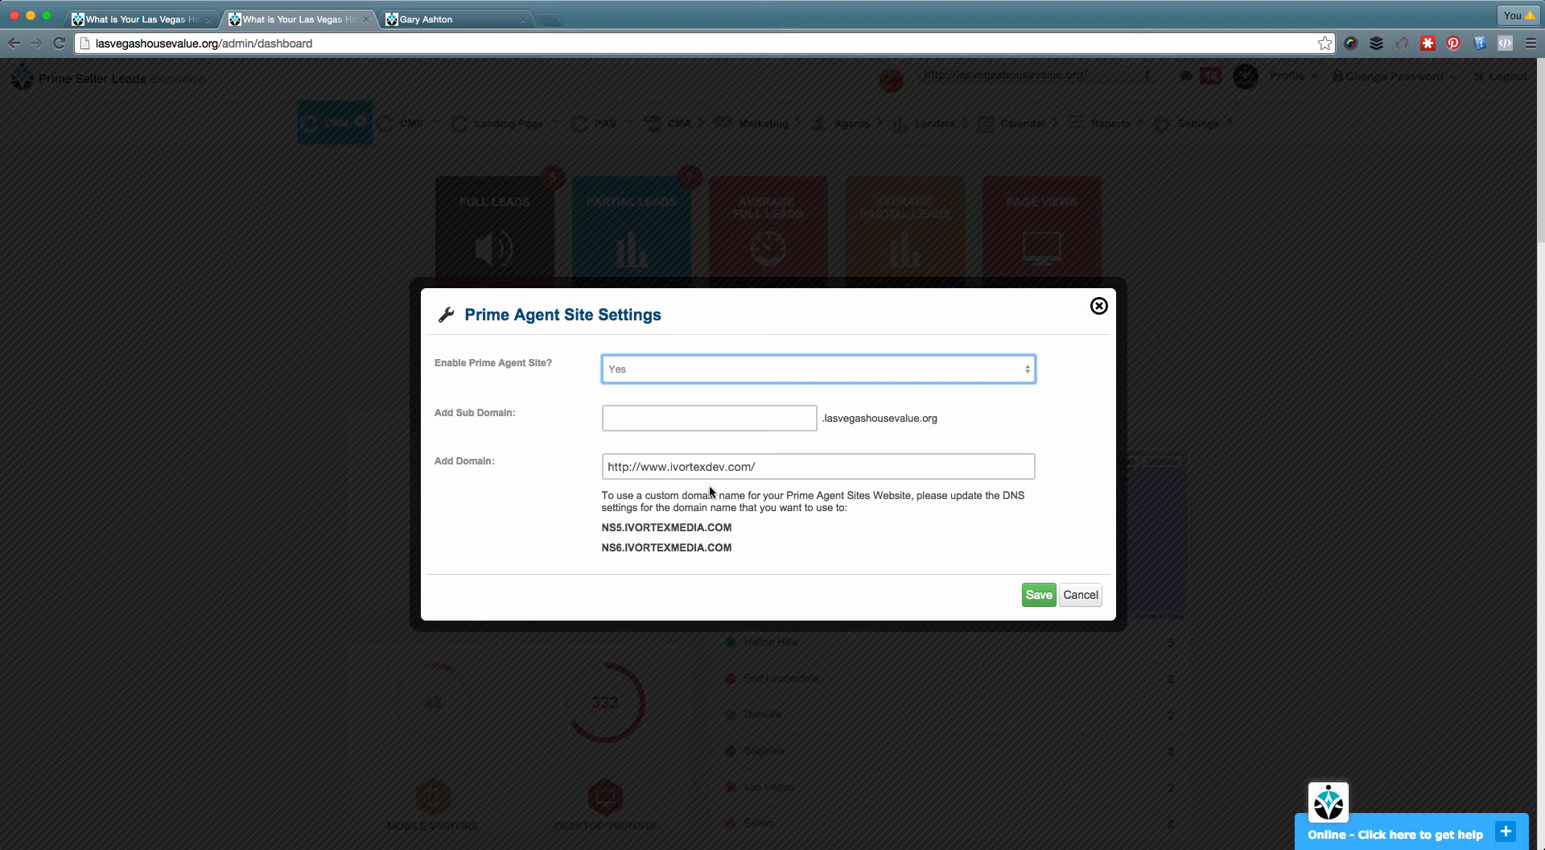
left_click(708, 418)
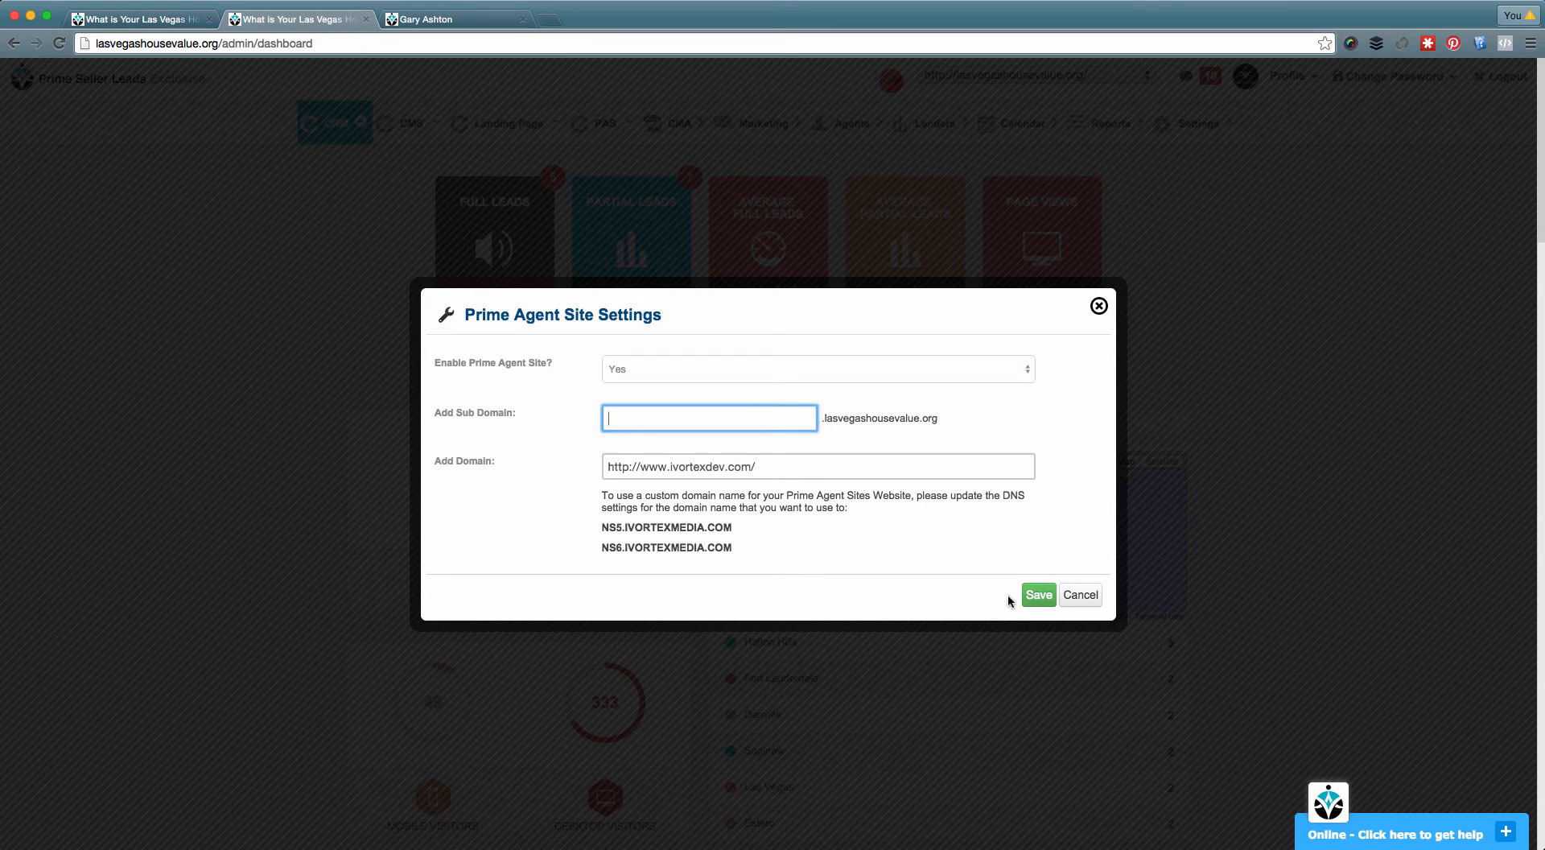
mouse_move(1040, 594)
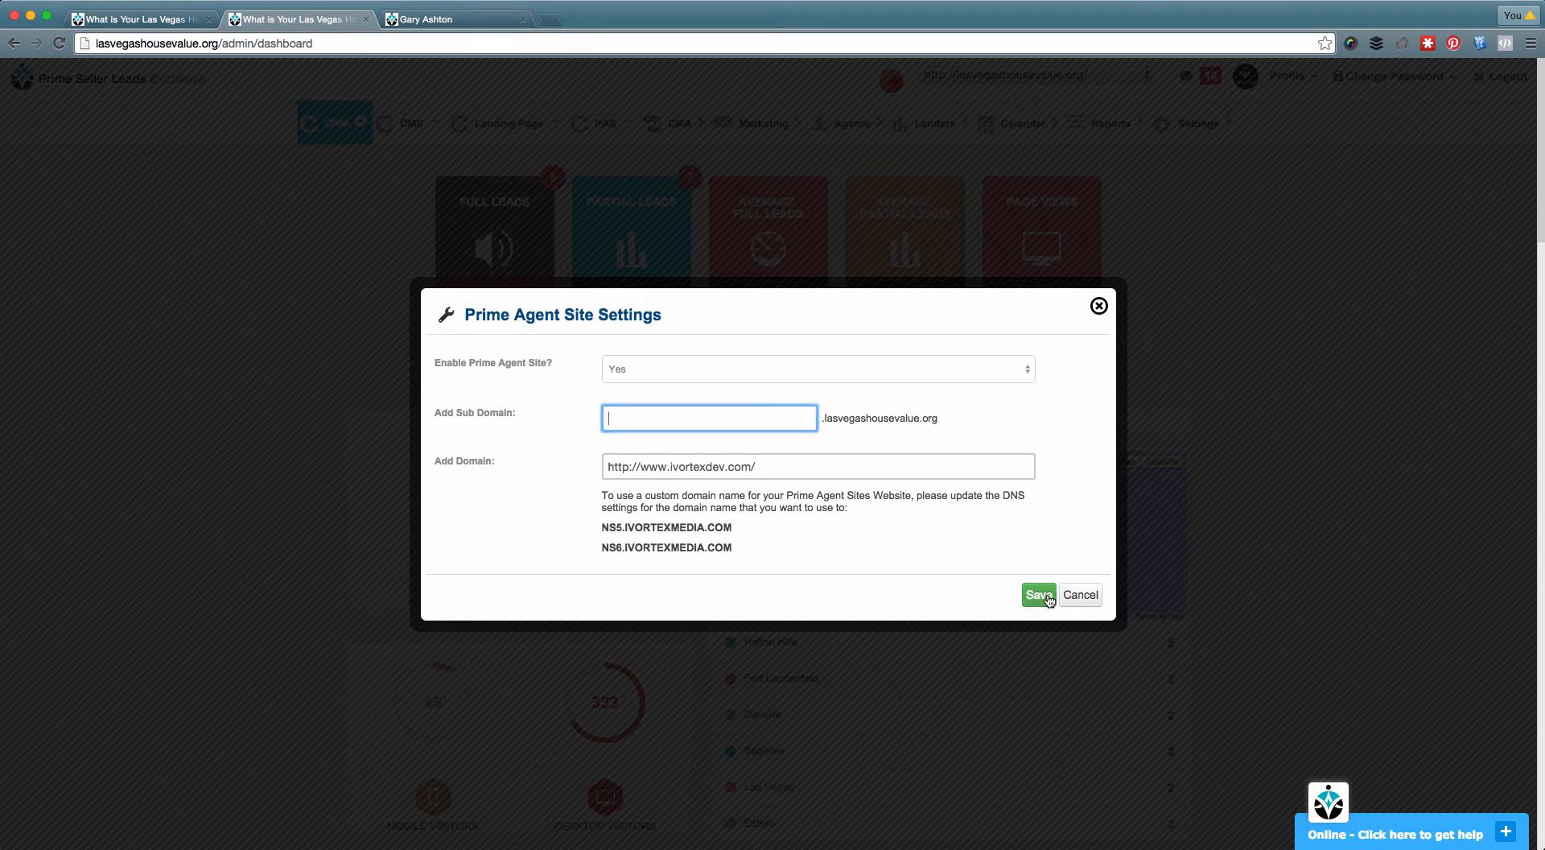
type("MY")
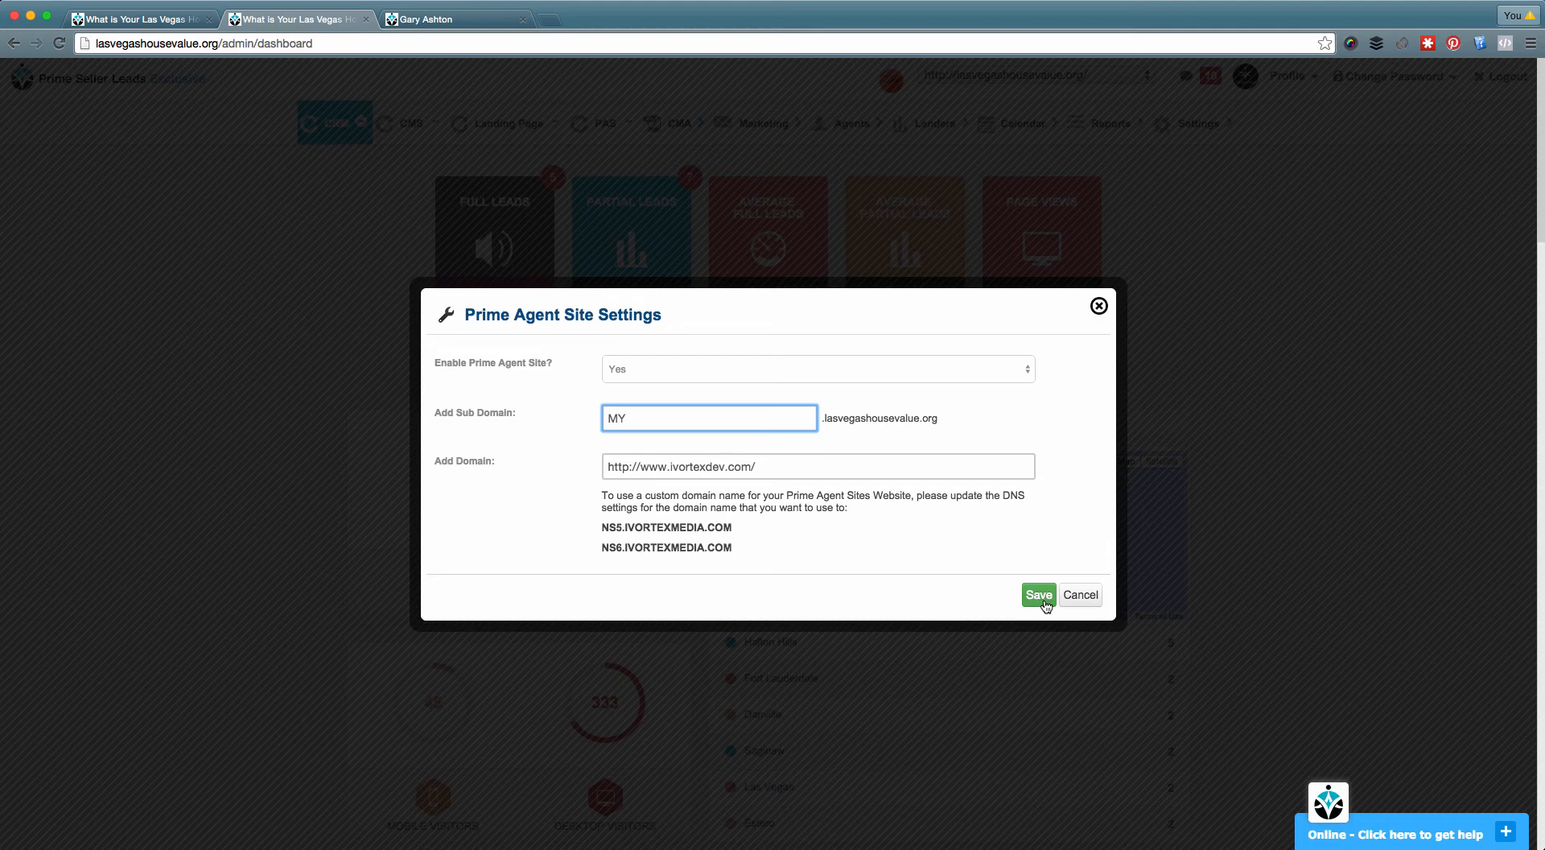
mouse_move(1012, 602)
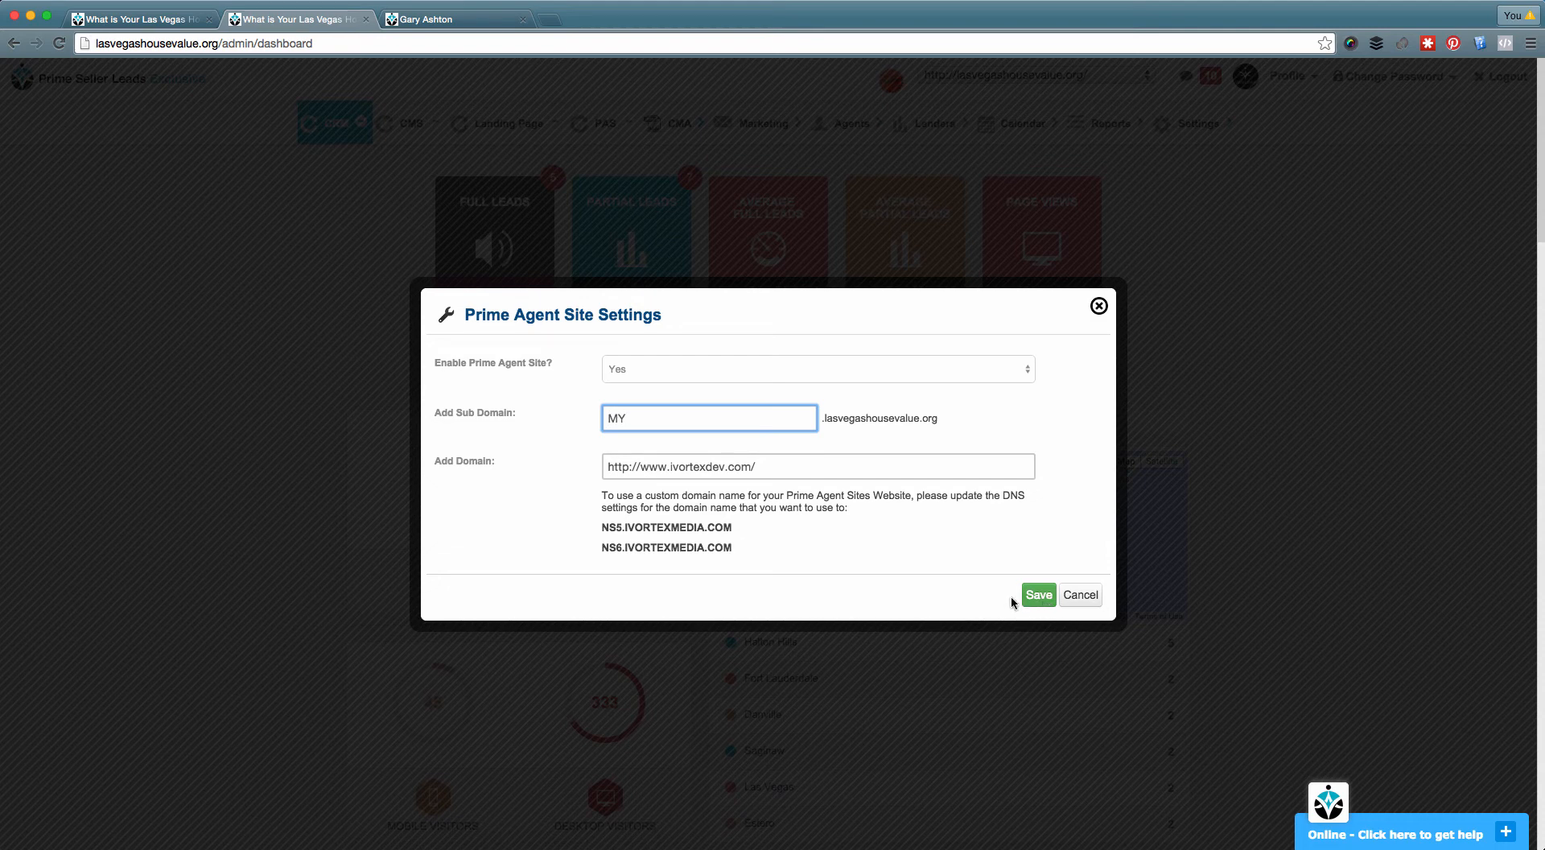
mouse_move(874, 592)
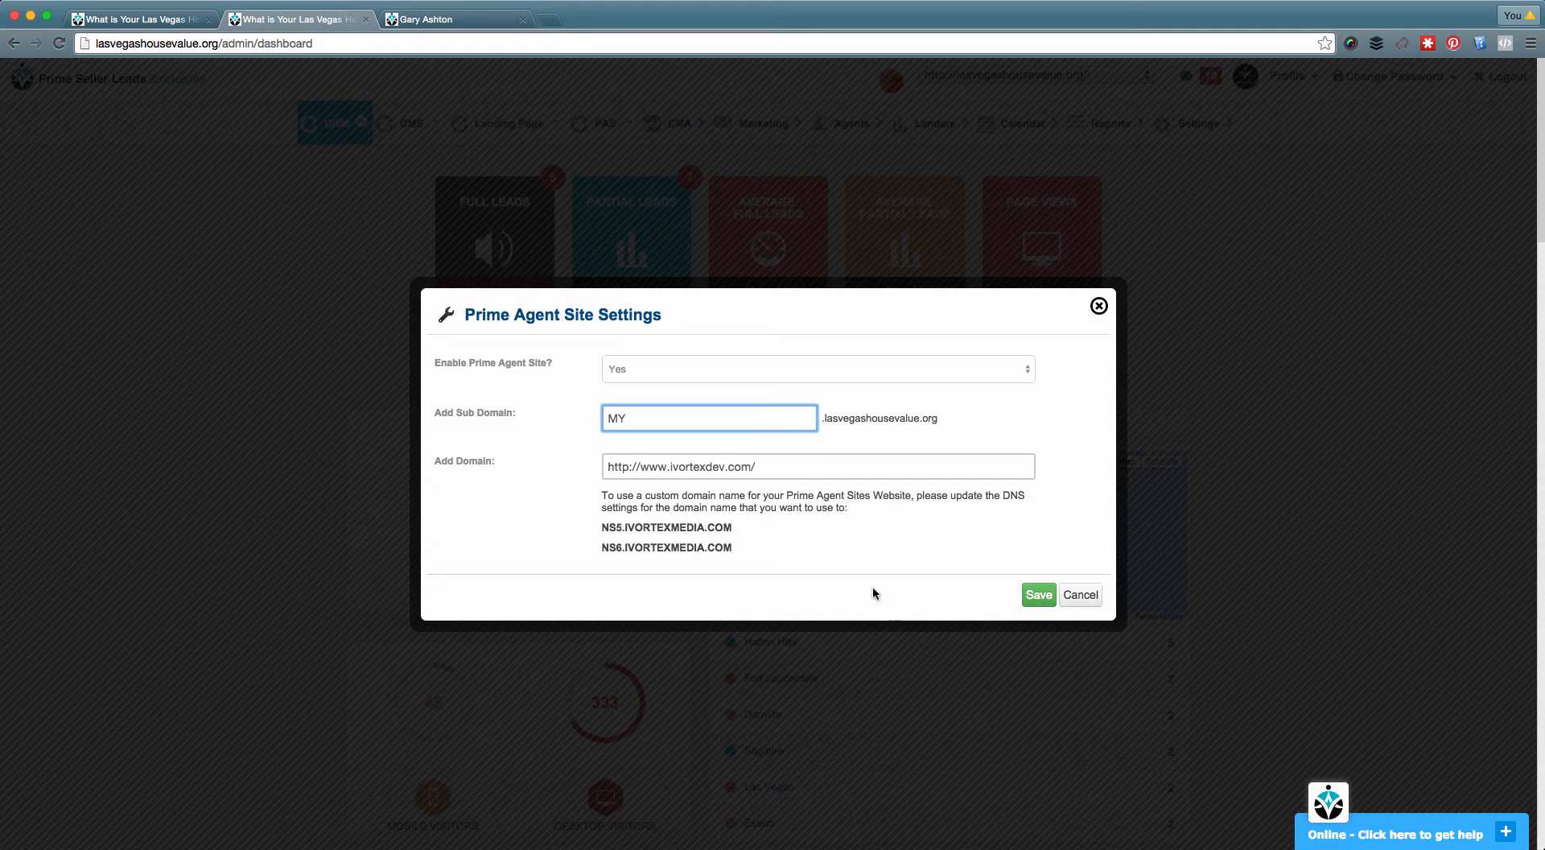
mouse_move(740, 557)
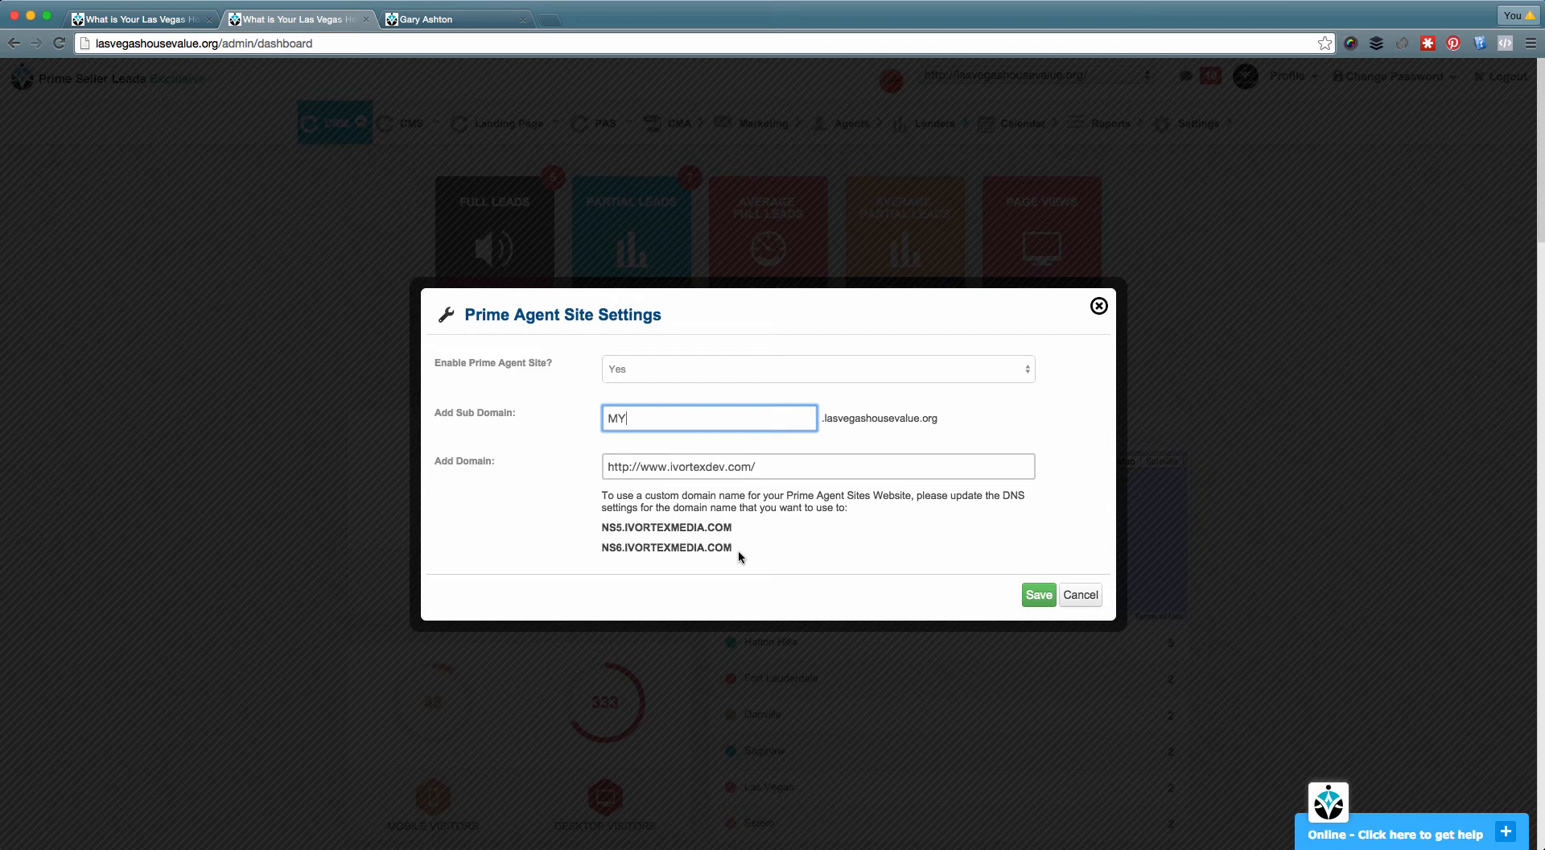
mouse_move(510, 473)
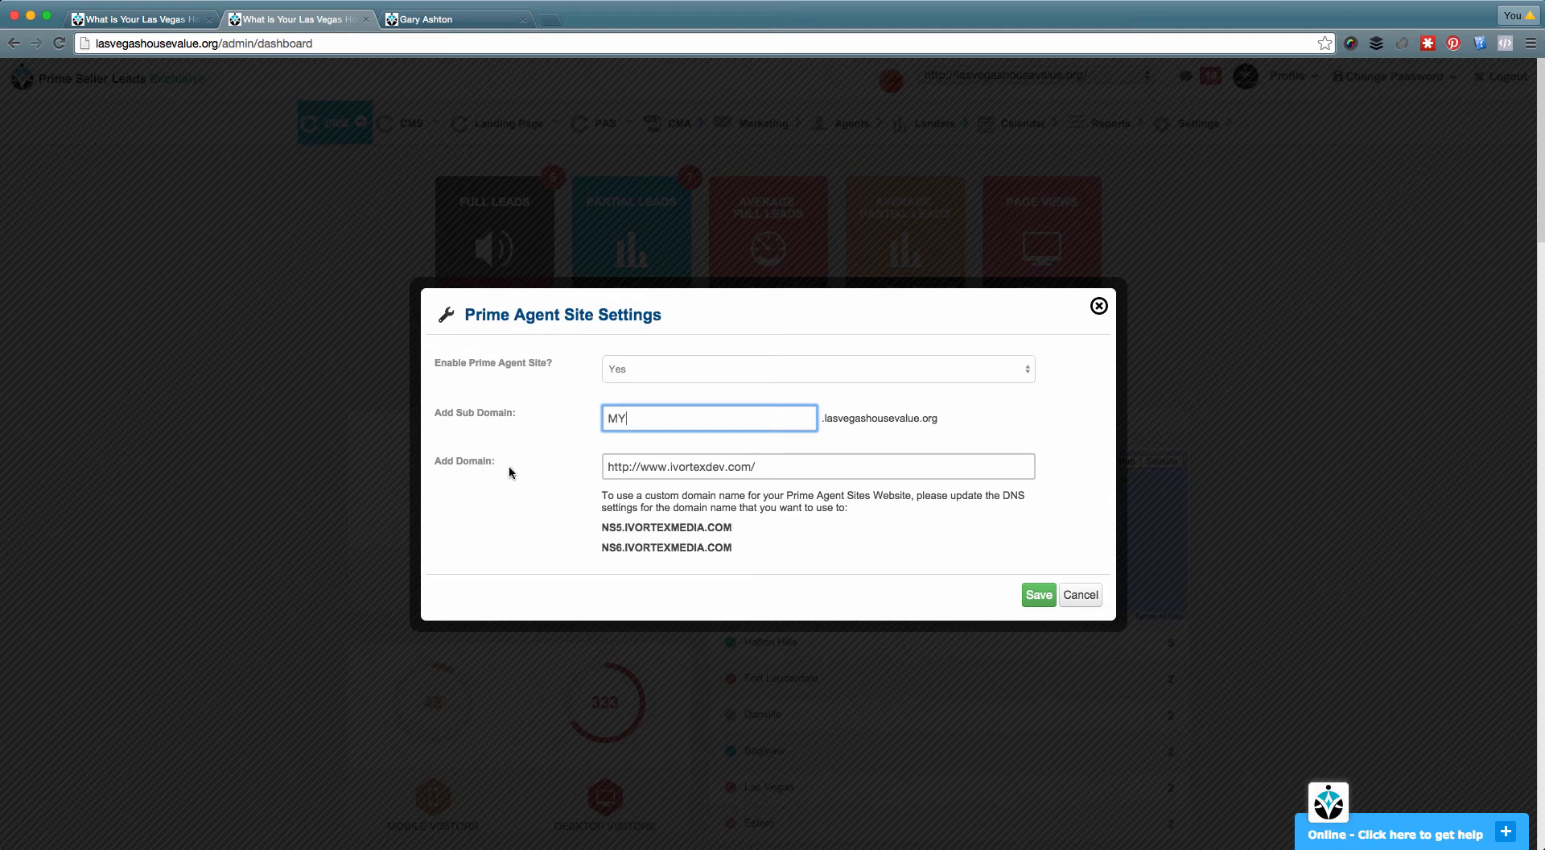
mouse_move(565, 511)
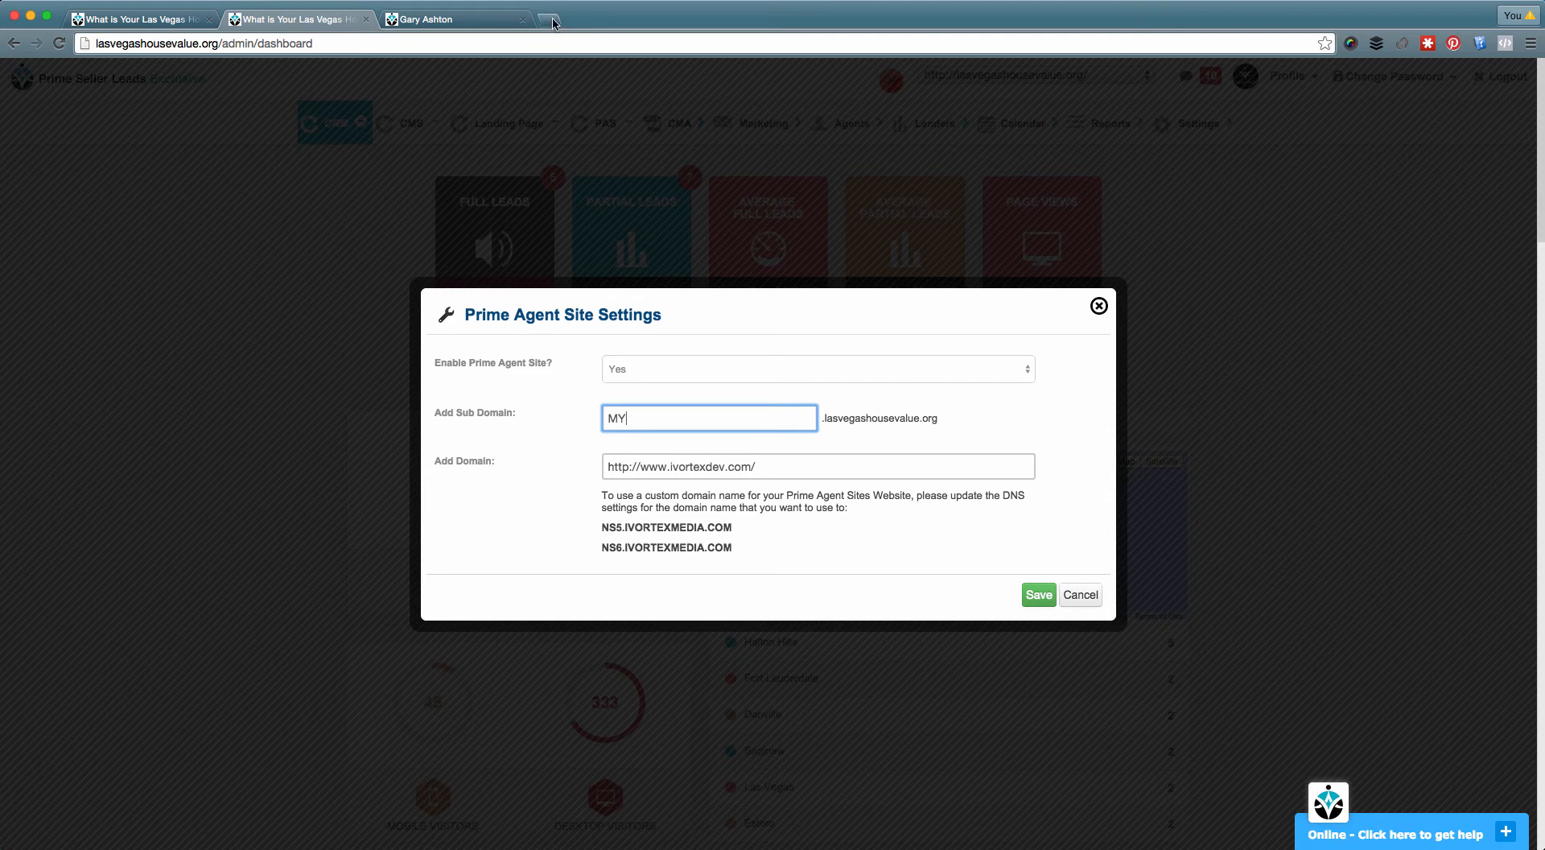
Show the account's owned domains list in GoDaddy from a new tab
left_click(550, 23)
type("https://www.godaddy.com")
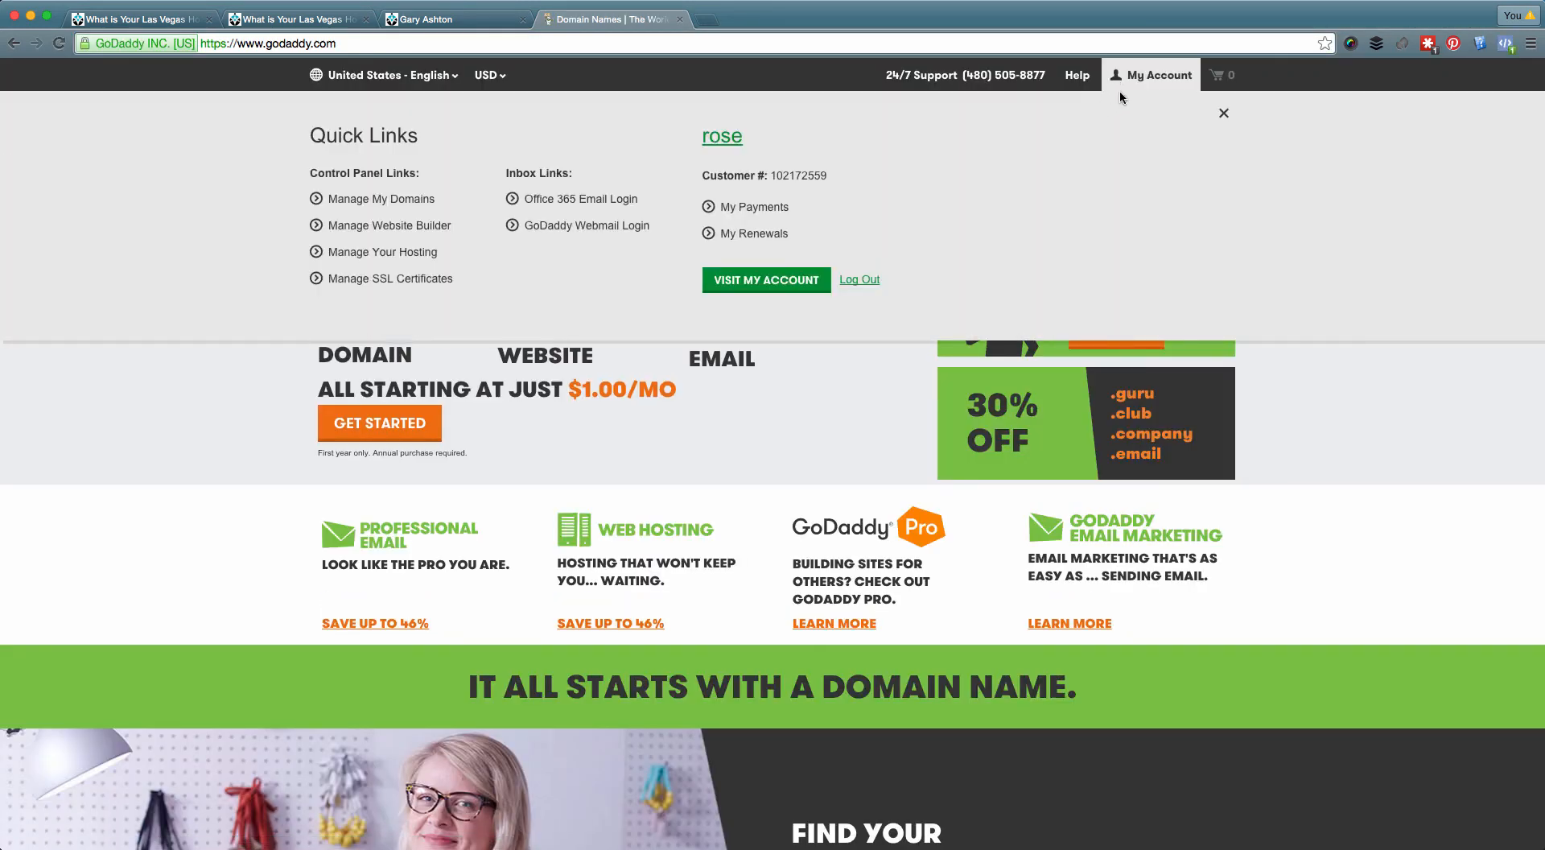
mouse_move(980, 148)
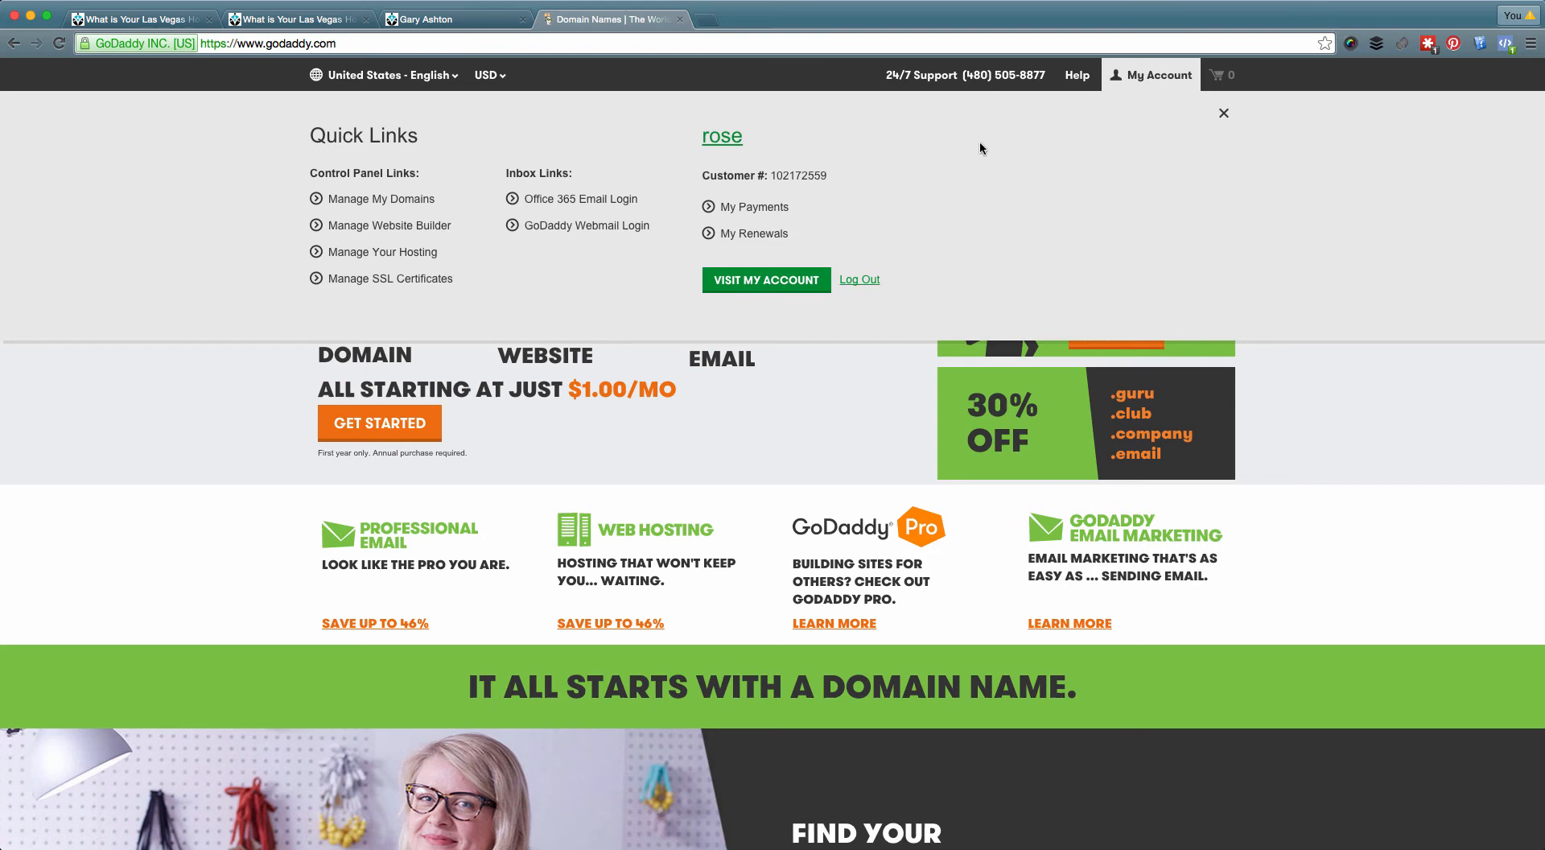
left_click(587, 225)
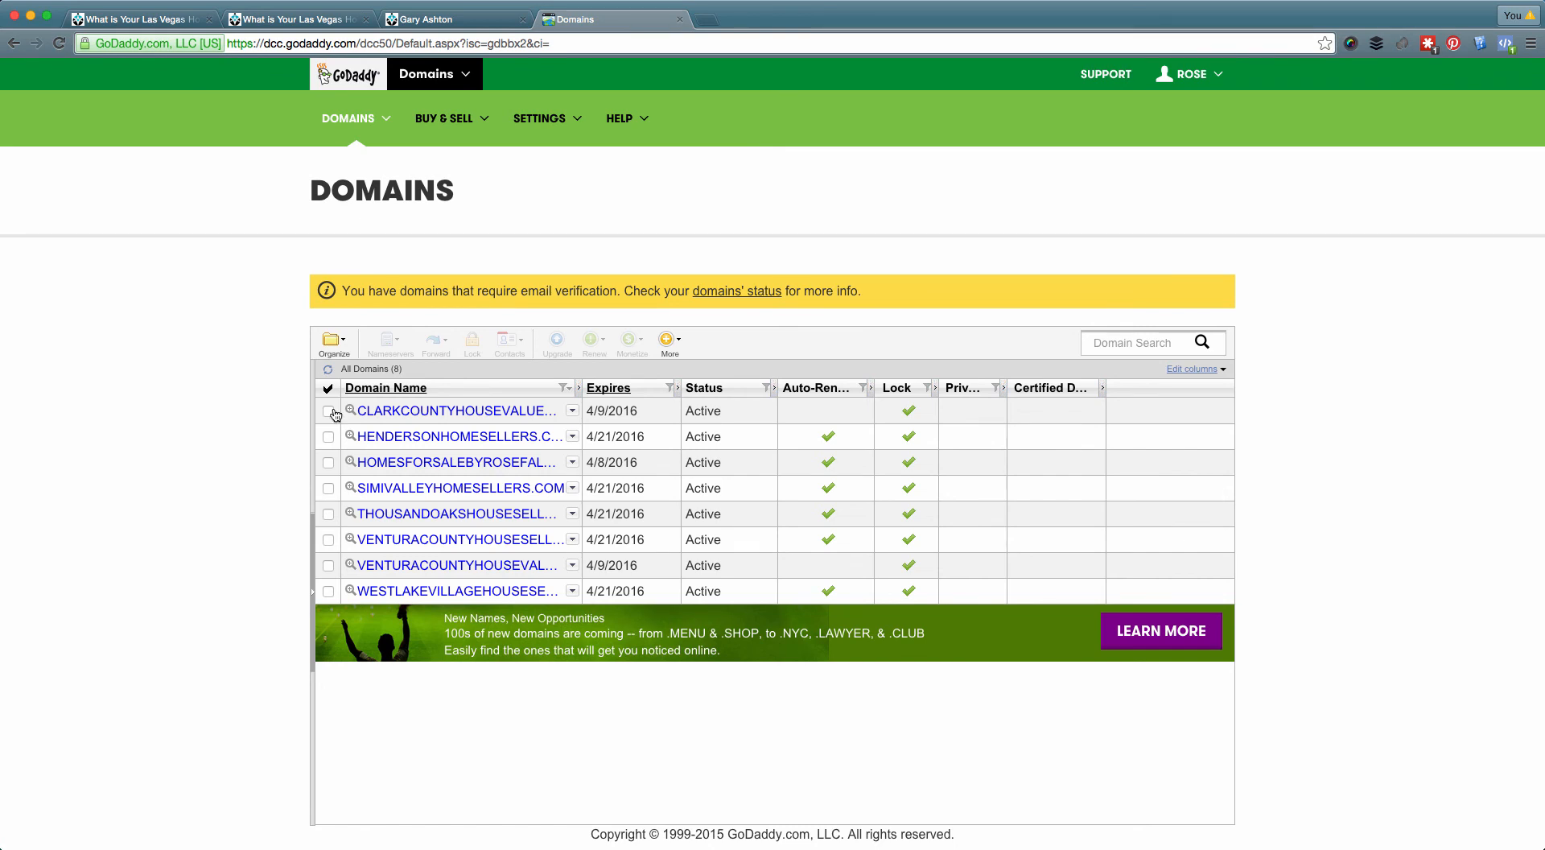
mouse_move(454, 410)
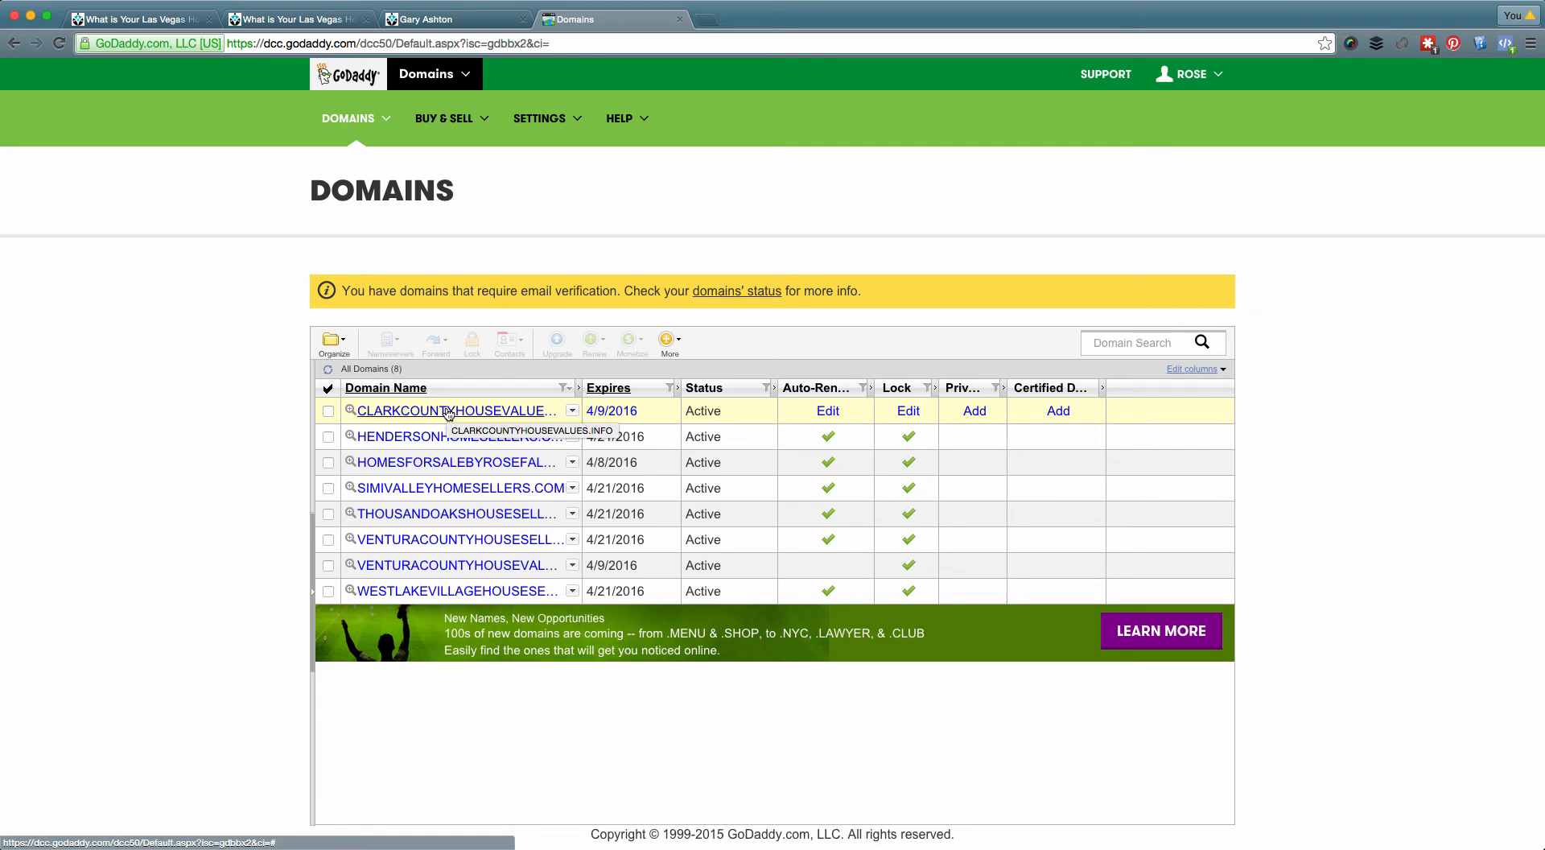
Choose custom nameservers for CLARKCOUNTYHOUSEVALUES.INFO and bring up the Add Nameserver form
left_click(454, 410)
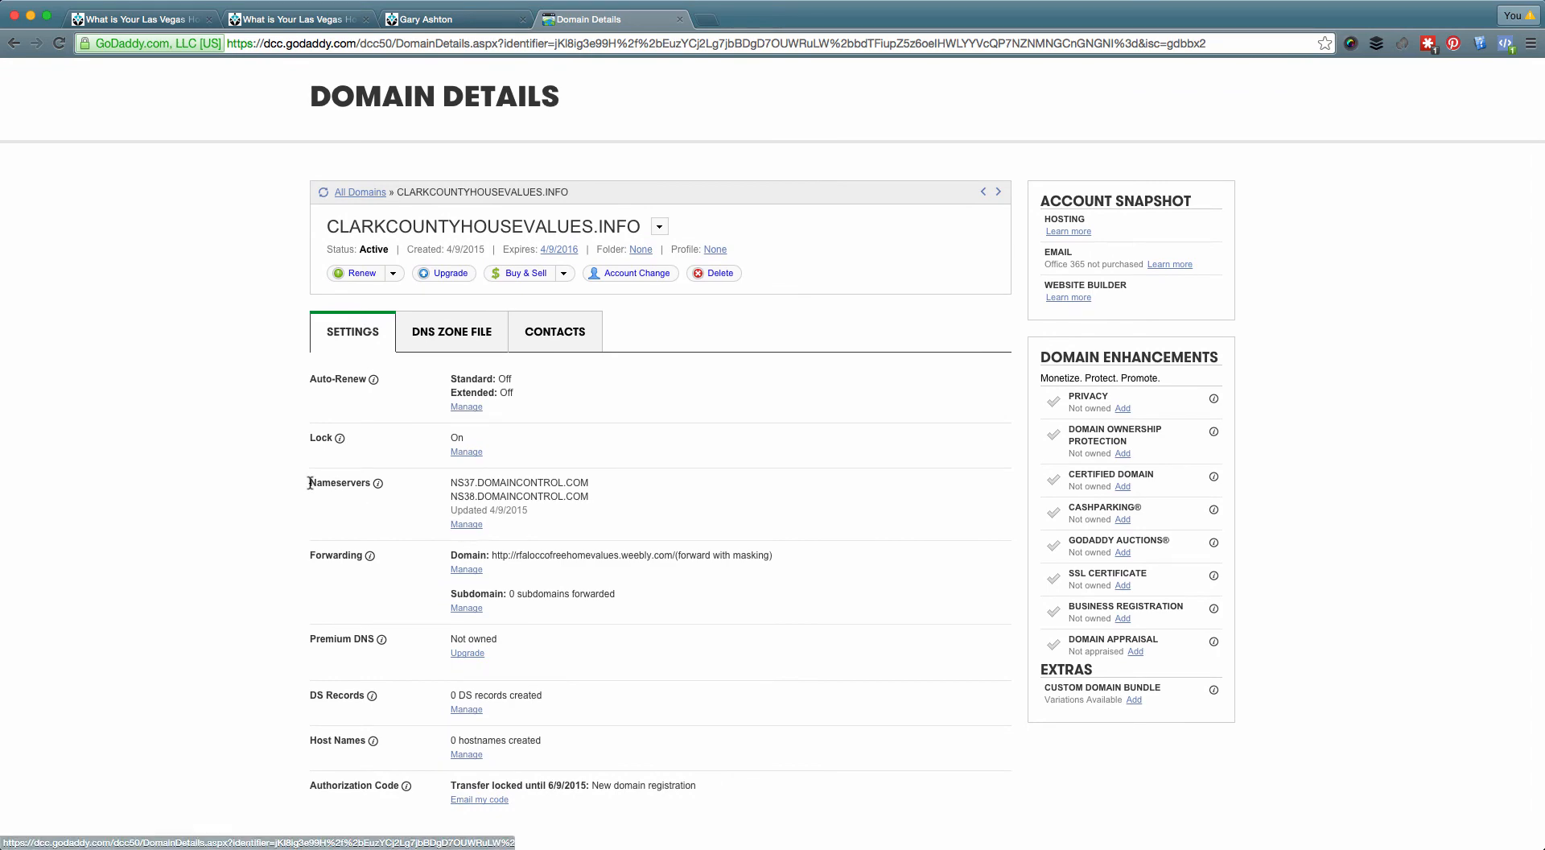
left_click(467, 523)
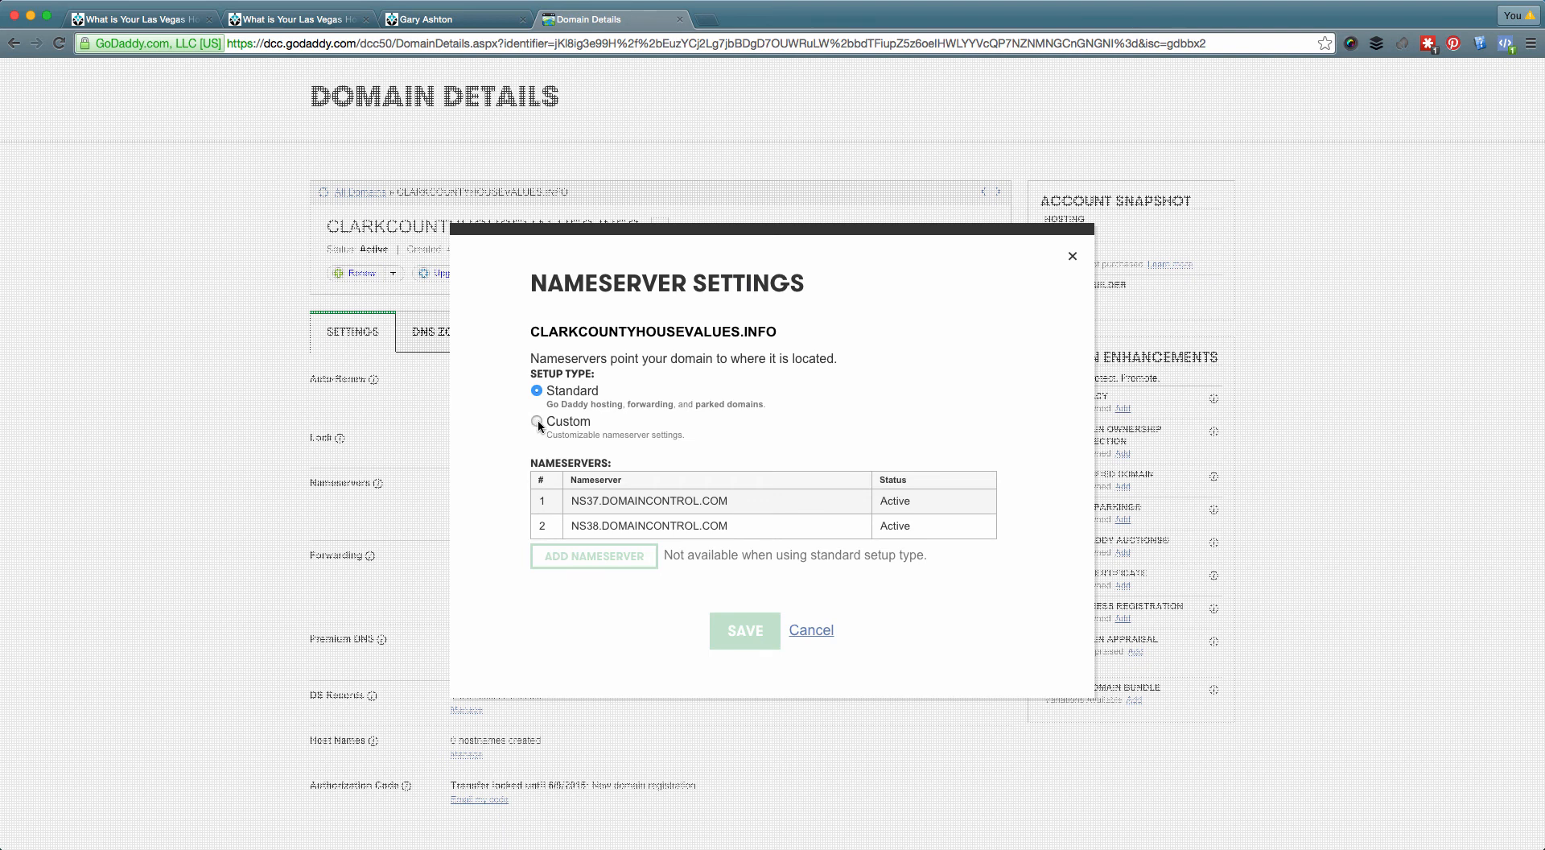
left_click(538, 404)
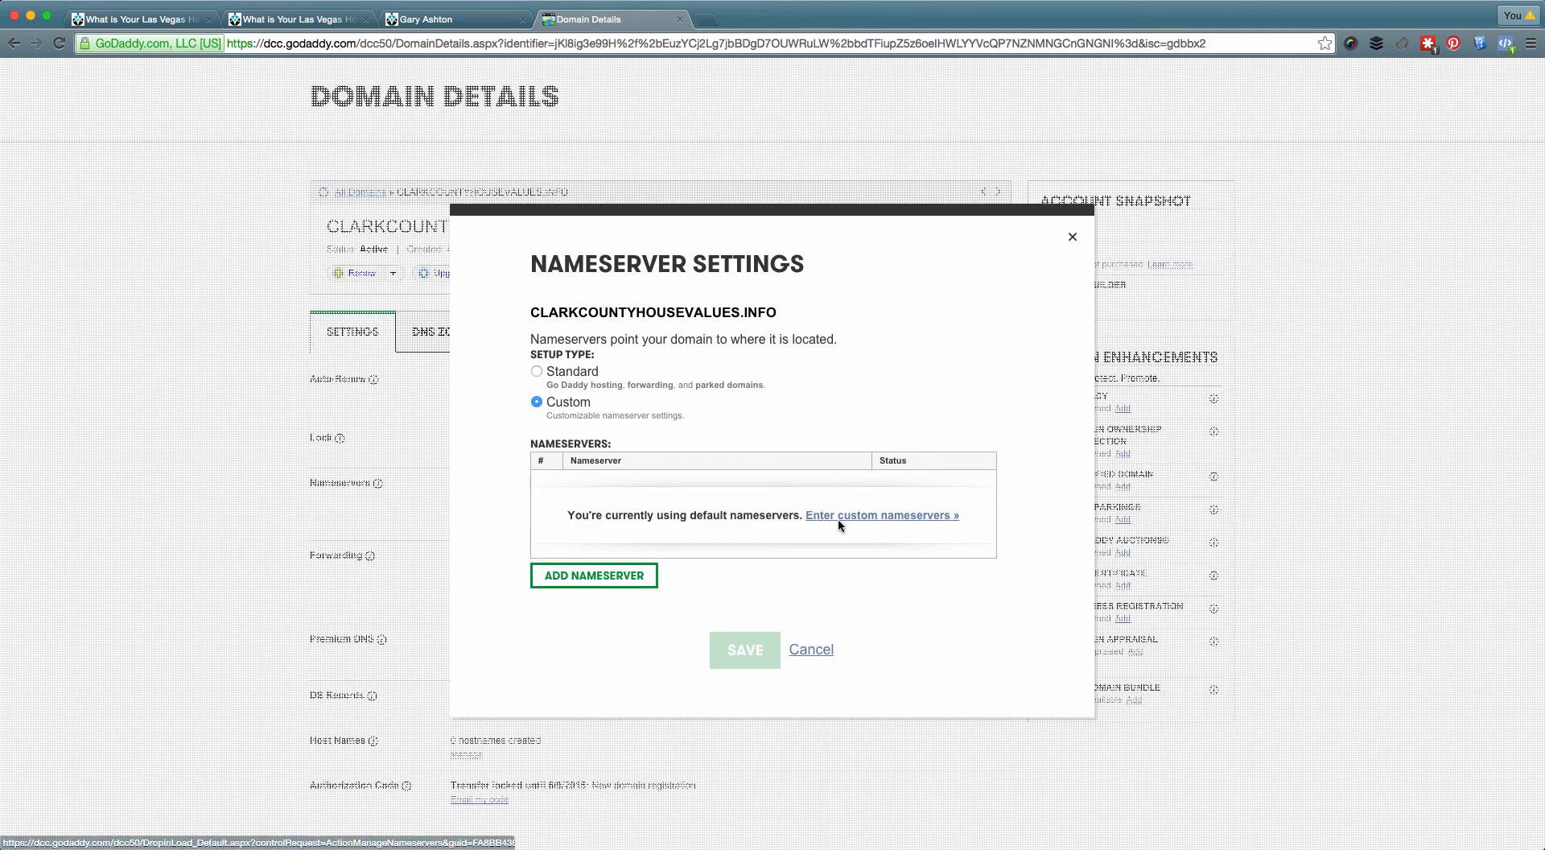
left_click(594, 574)
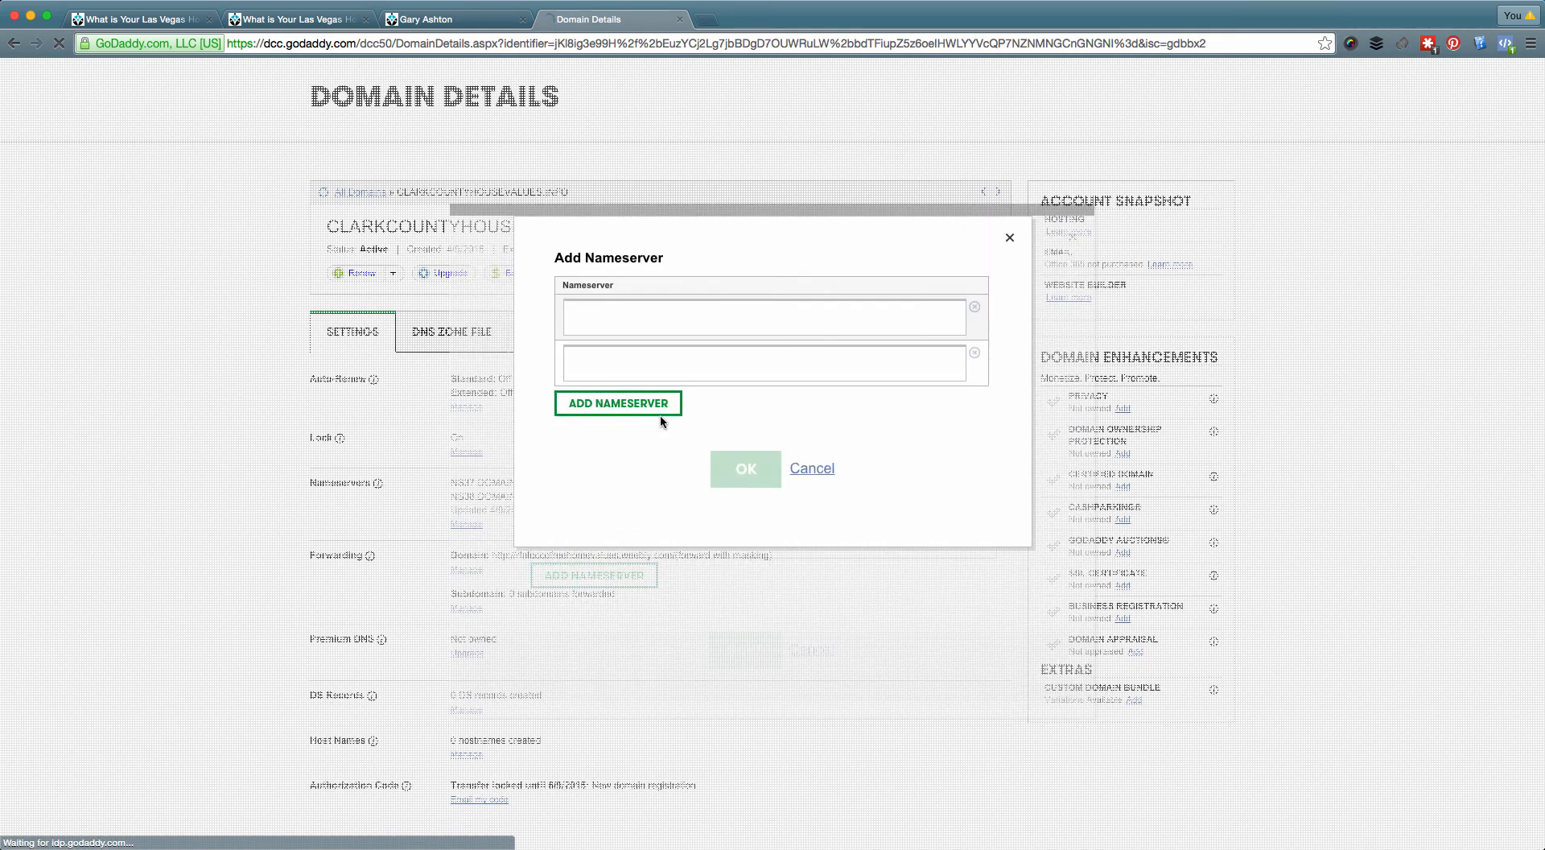
Enter ns5.ivortexmedia.com and ns6.ivortexmedia.com as the custom nameservers
left_click(762, 317)
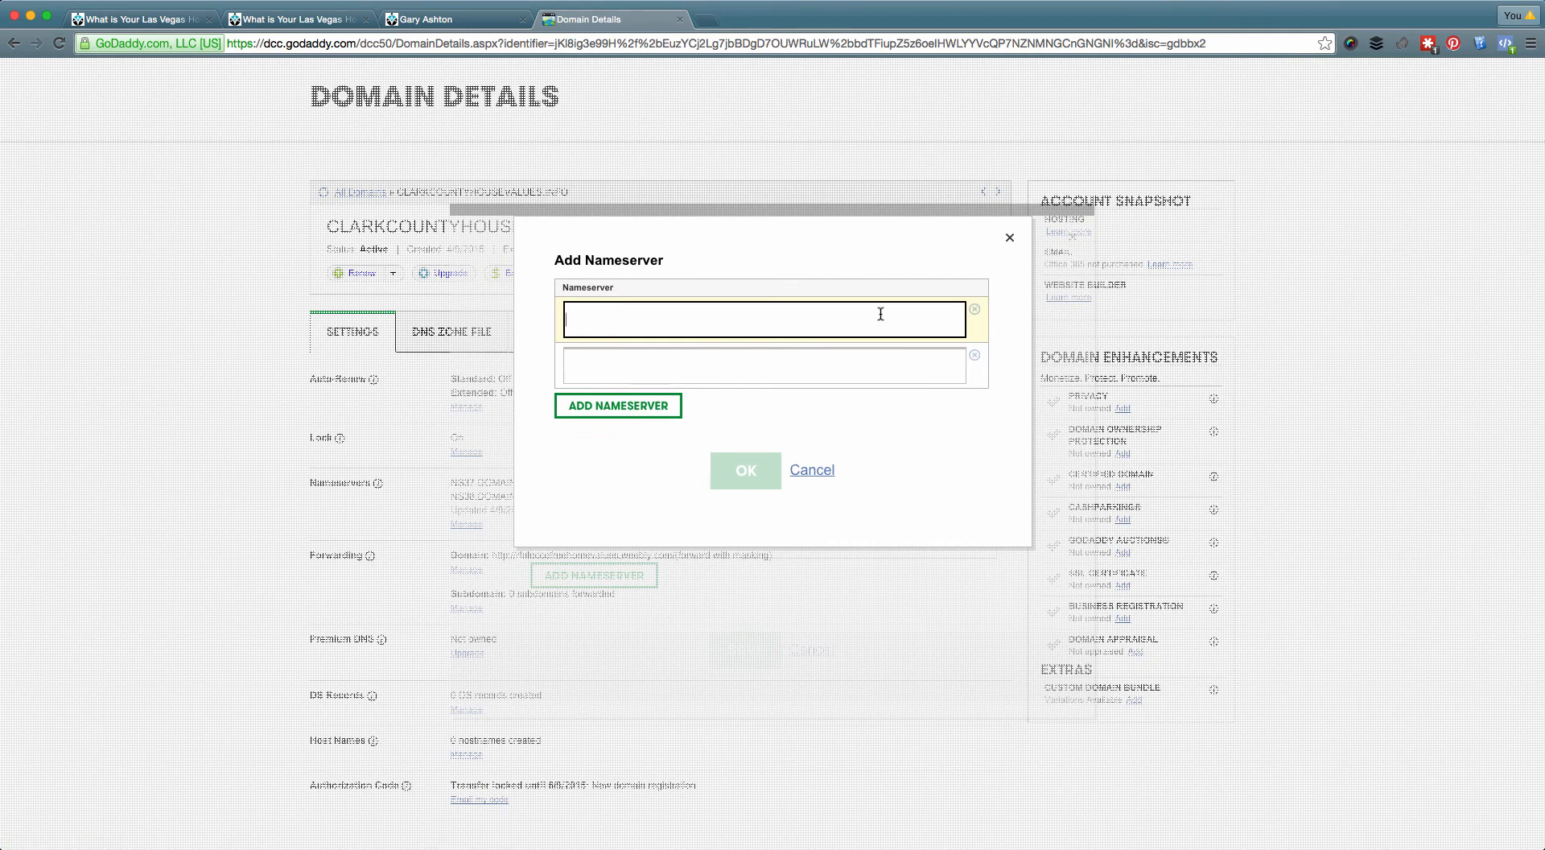
type("ns5.ivortexmedia.com")
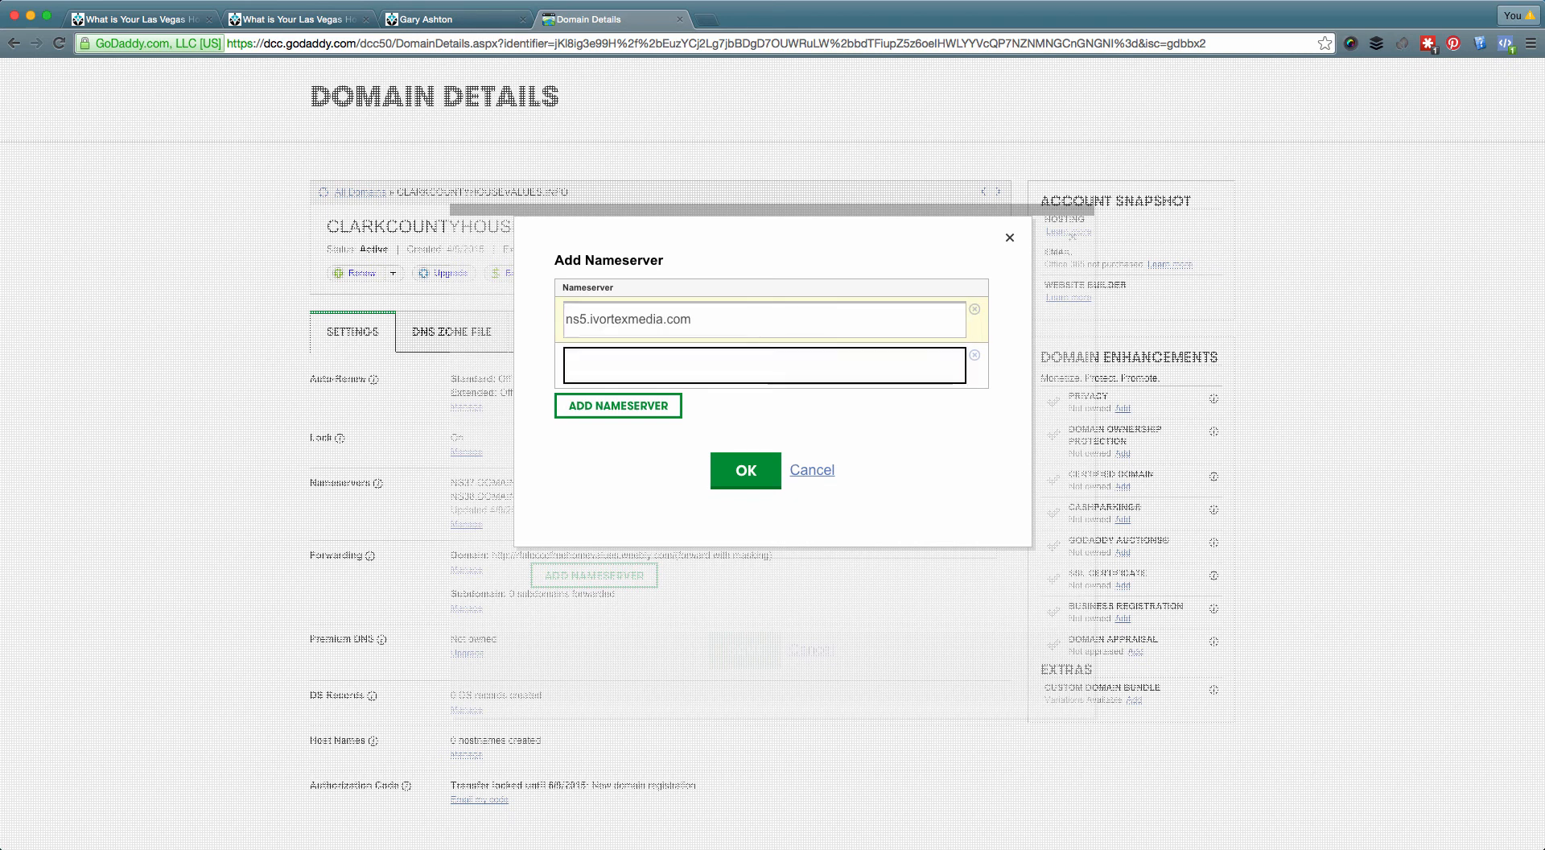
type("ns6.ivorte")
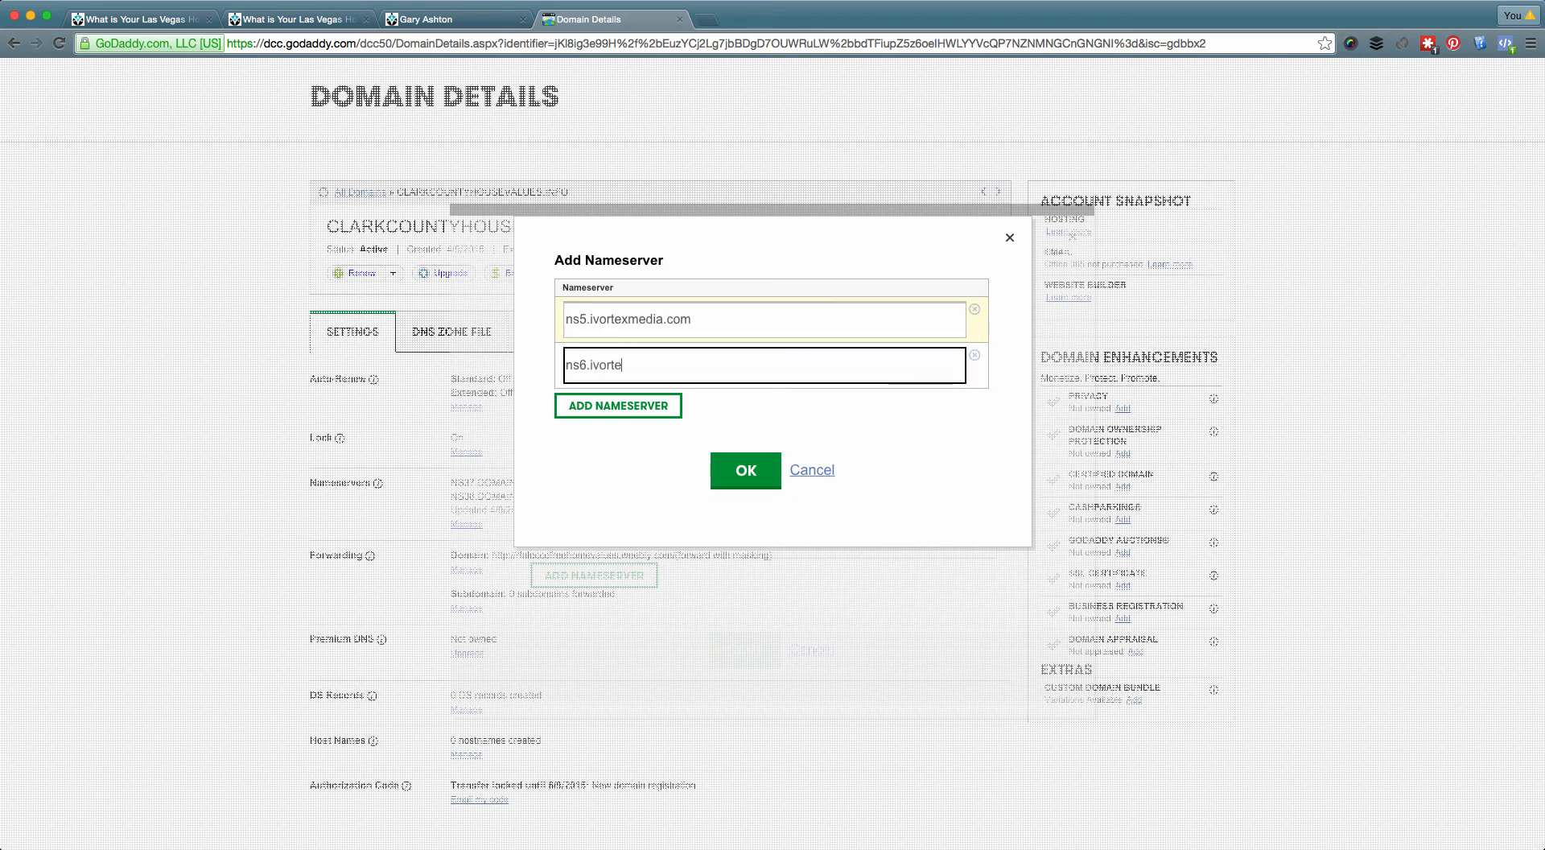
type("xmedia.com")
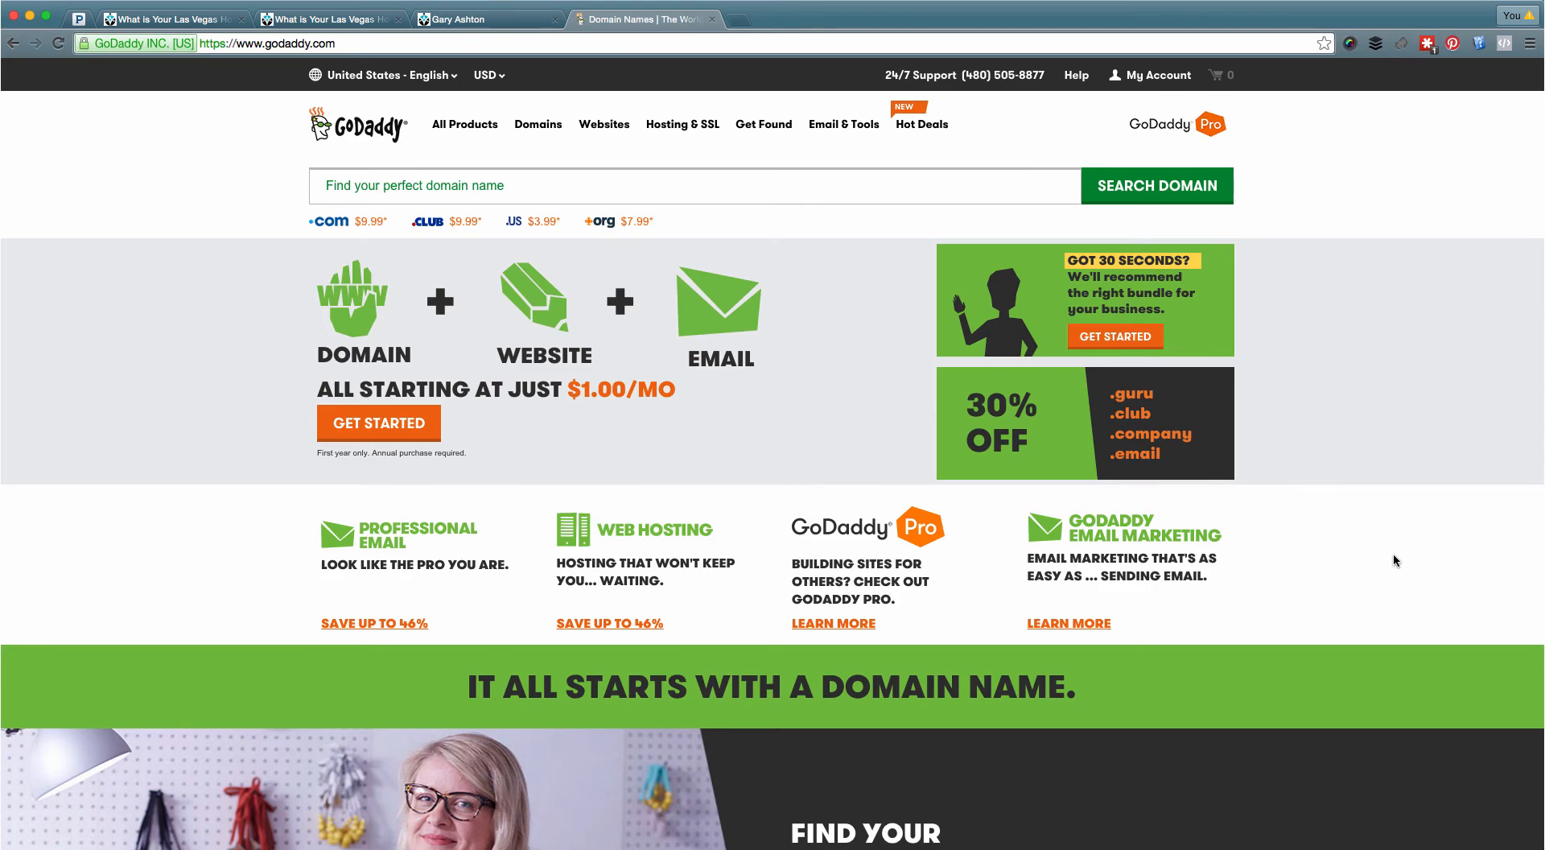
mouse_move(218, 189)
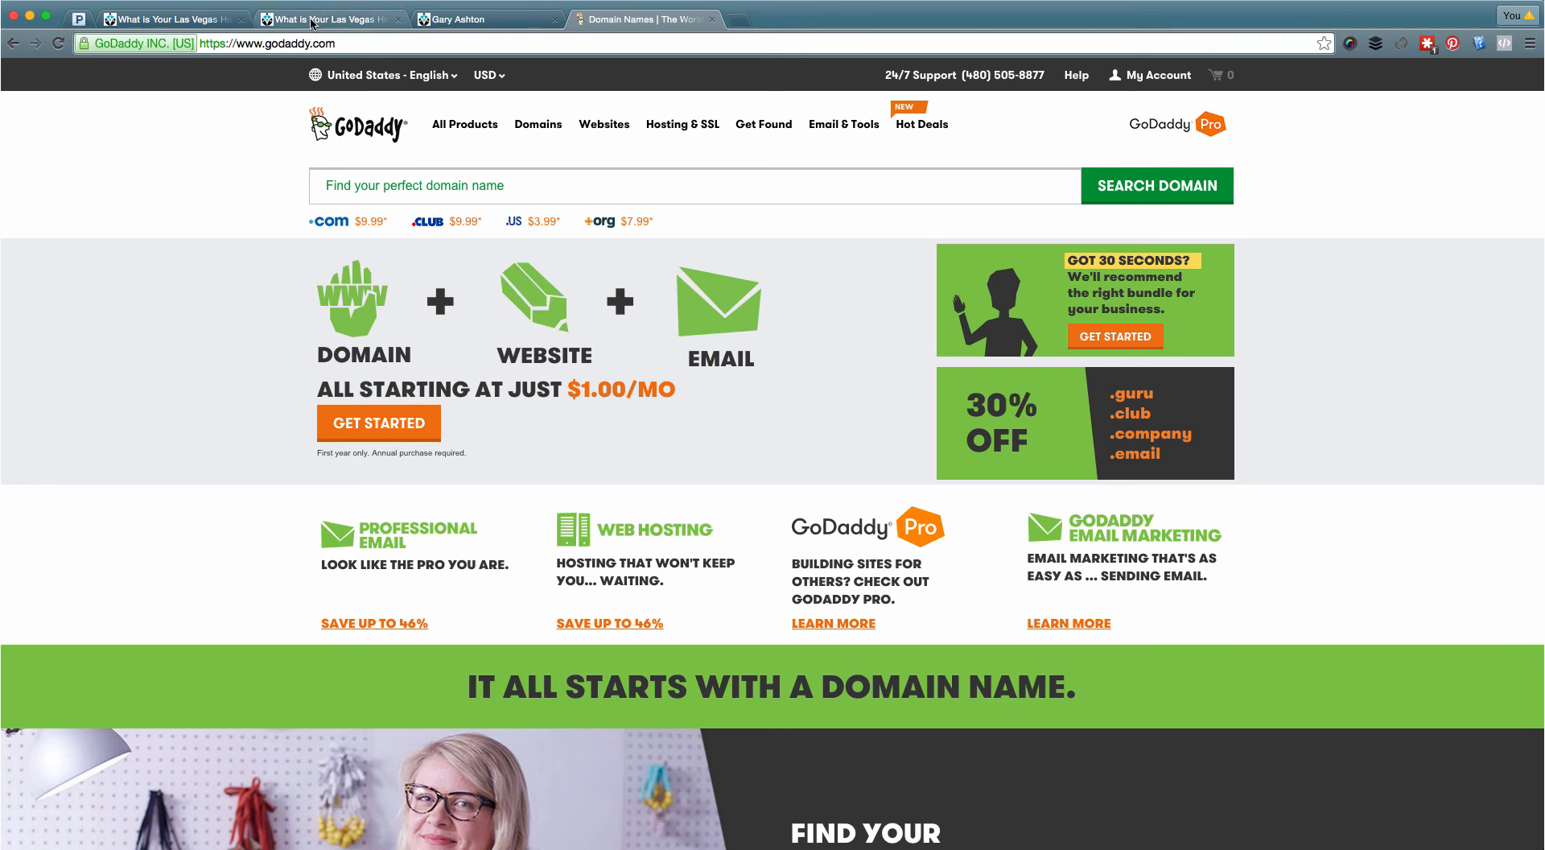
left_click(332, 20)
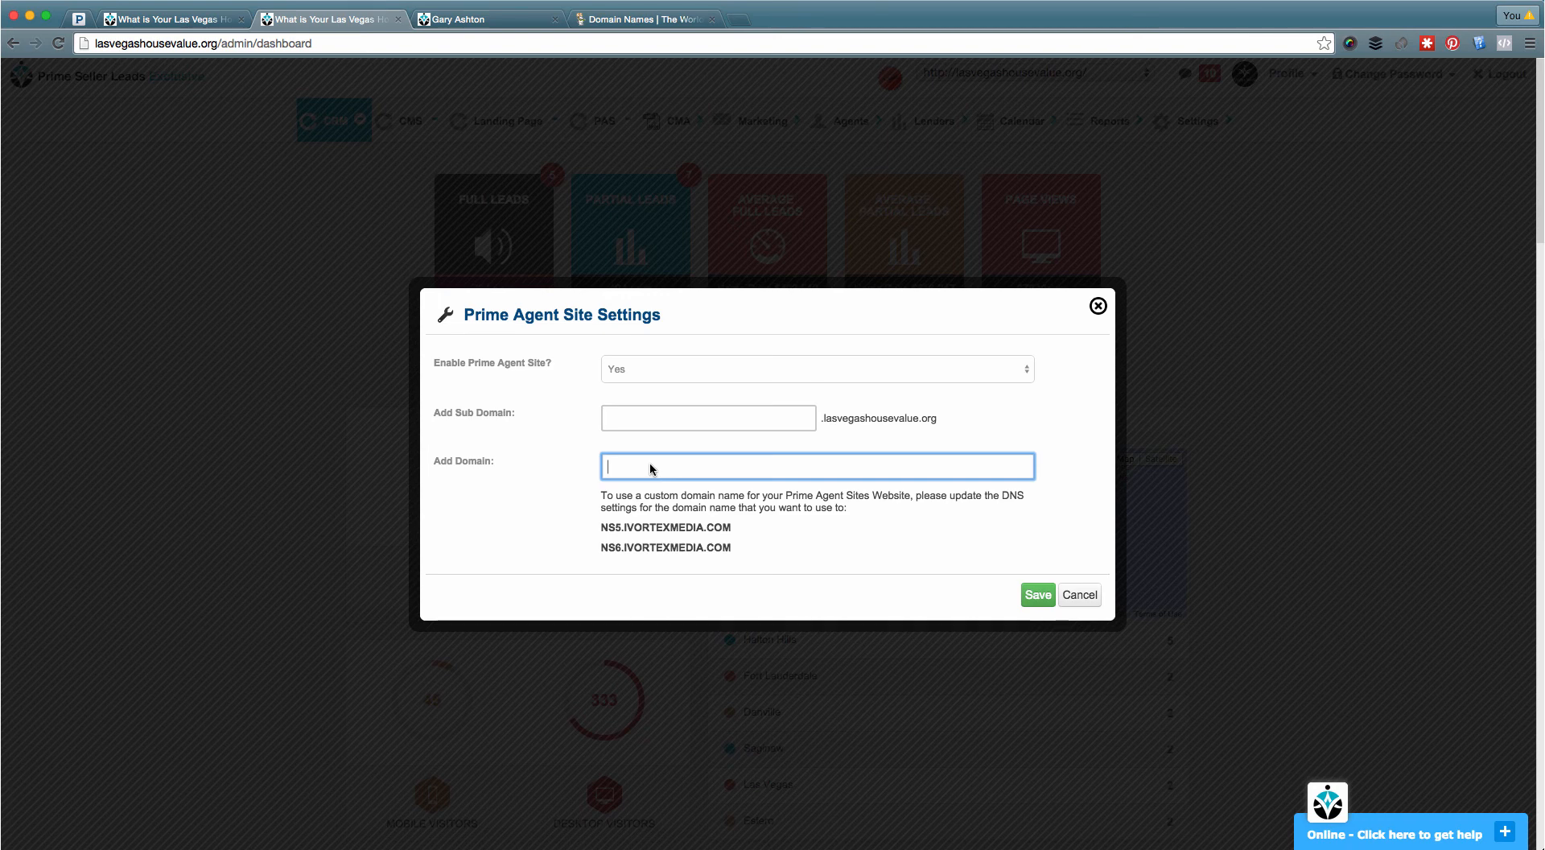
type("http://clarkcountyhousevalues.info/")
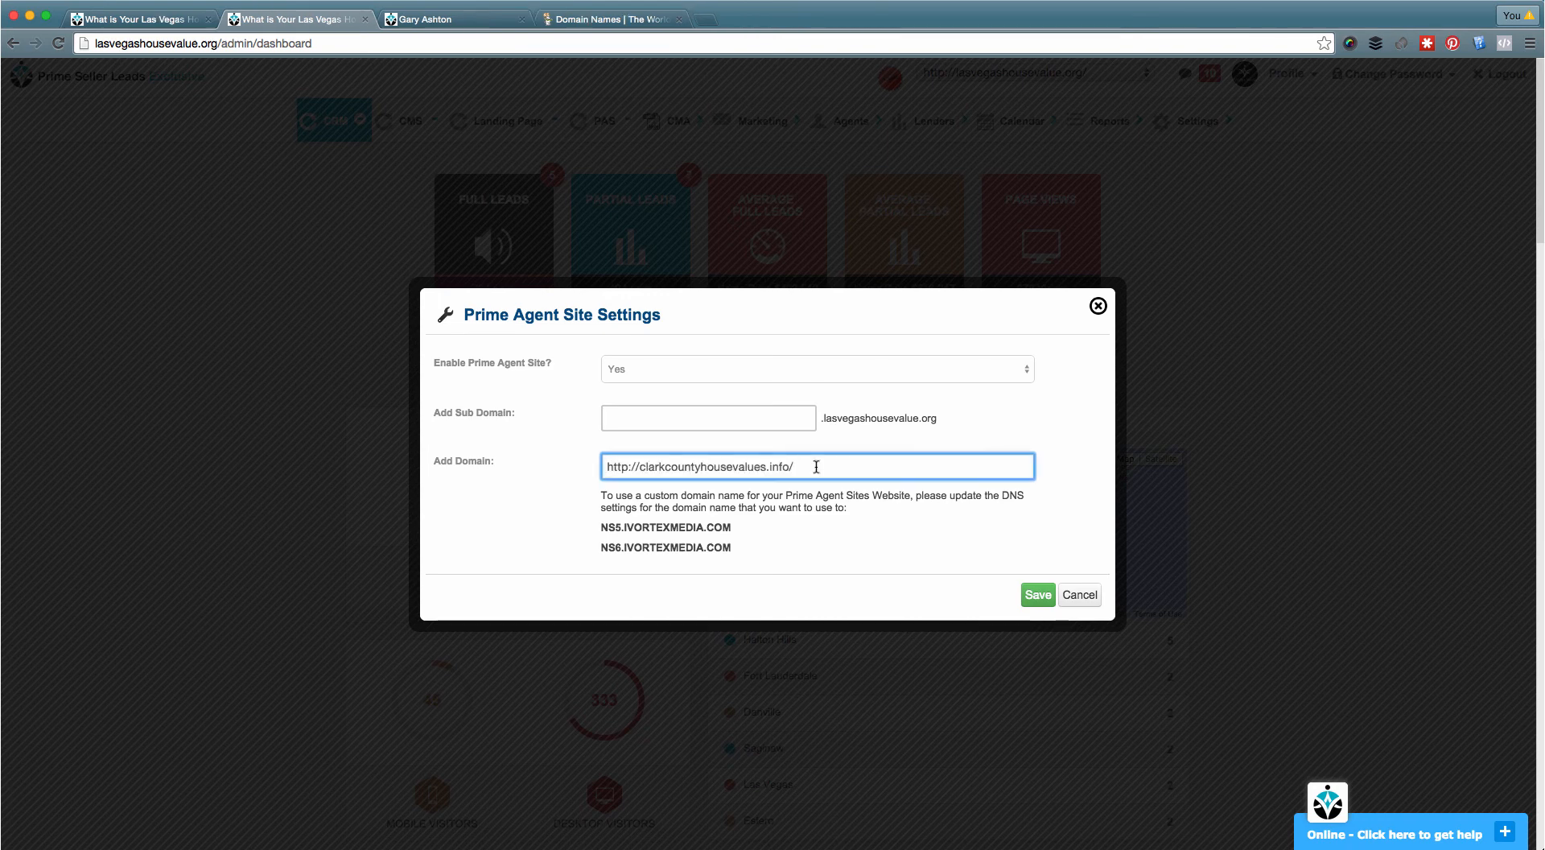